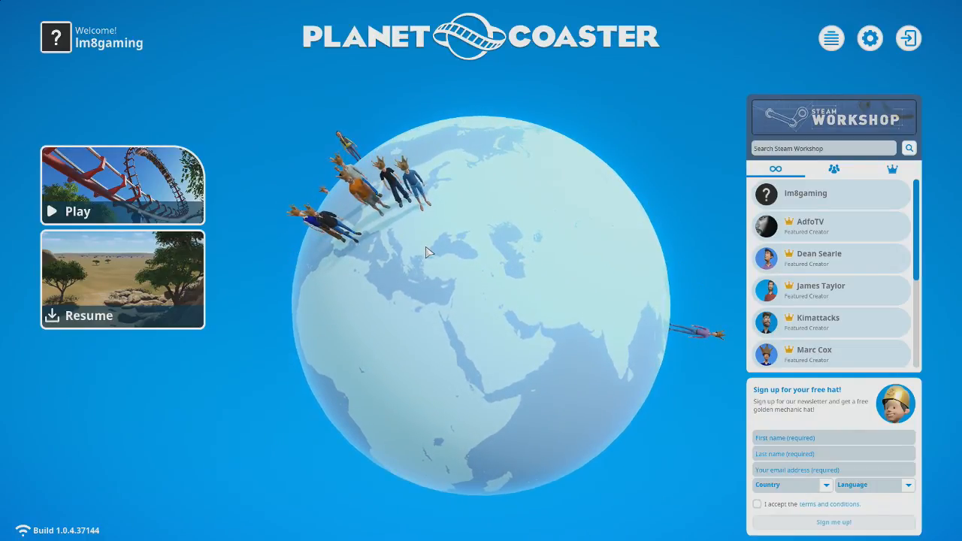
pyautogui.moveTo(529, 289)
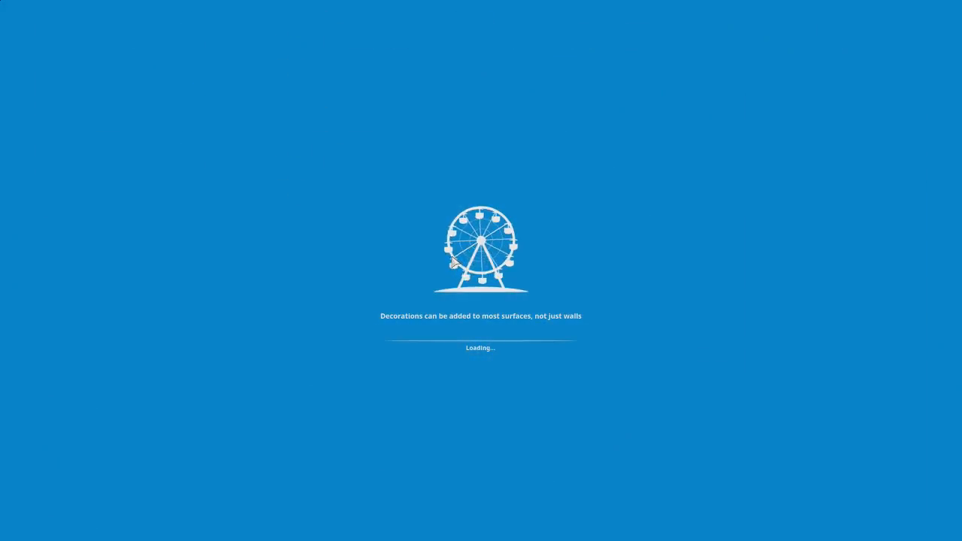
pyautogui.moveTo(333, 218)
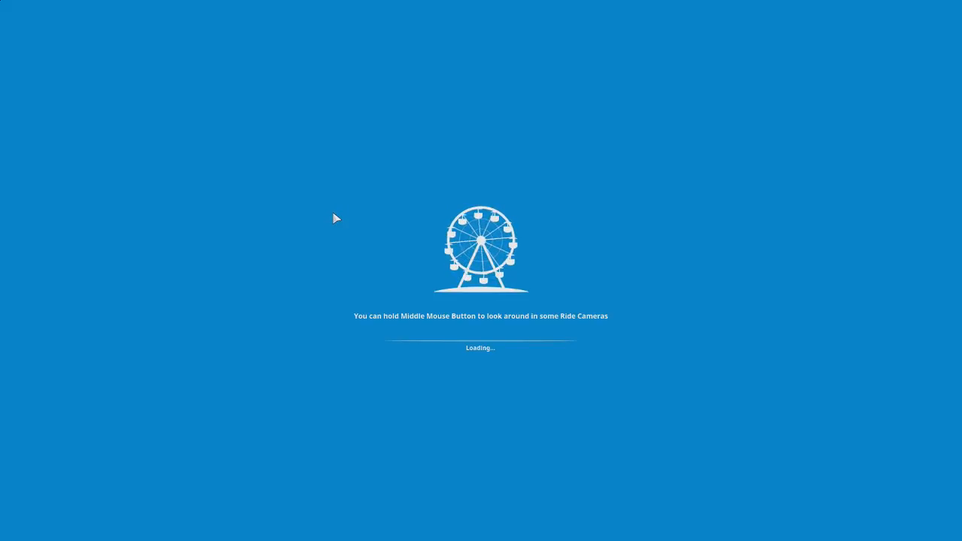
pyautogui.moveTo(440, 274)
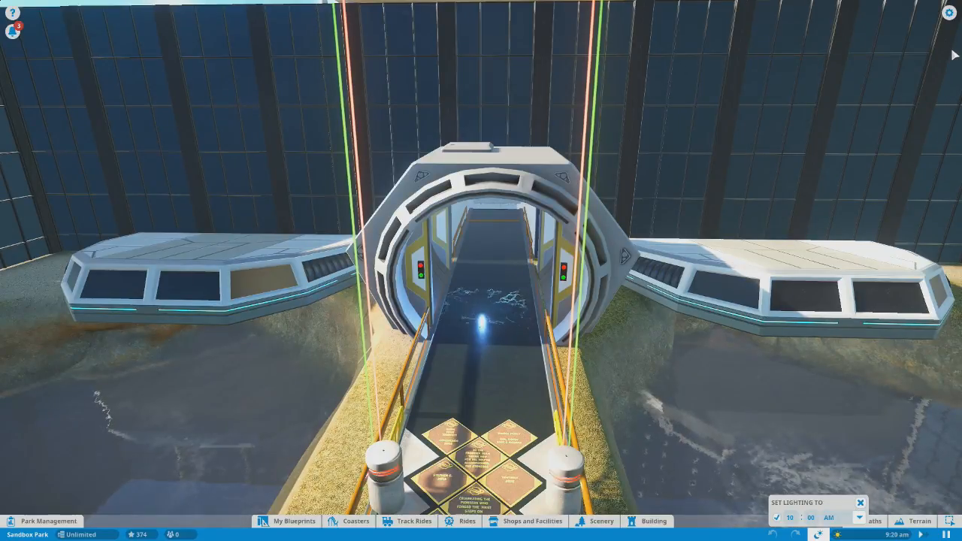
# - Bring up the options, lower the Soundtrack volume slider, then close Settings without applying
pyautogui.press('Escape')
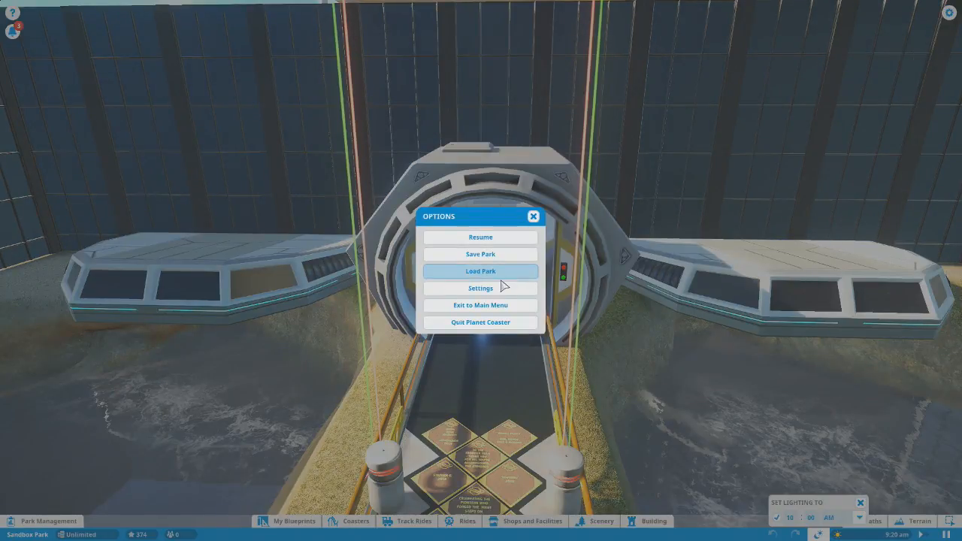
pyautogui.click(481, 289)
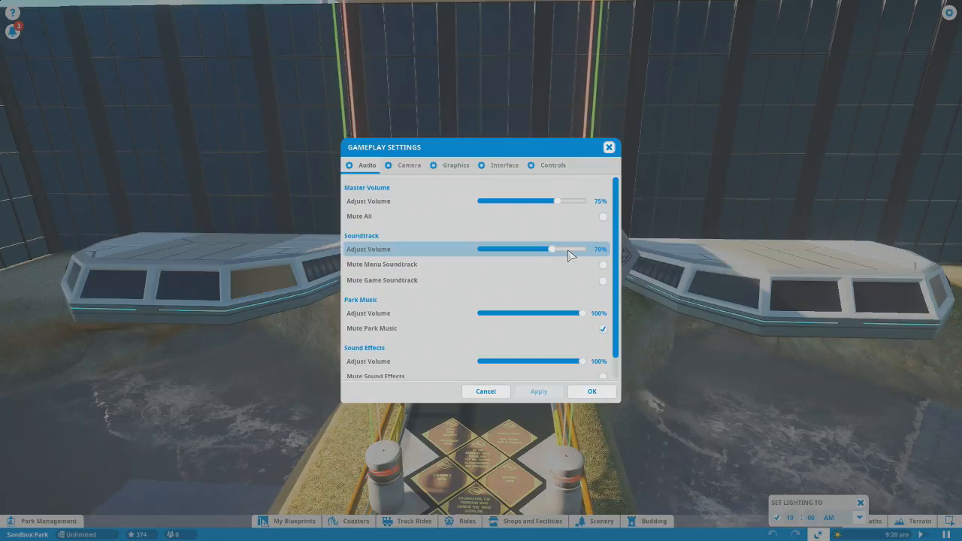
pyautogui.moveTo(552, 250); pyautogui.dragTo(498, 249)
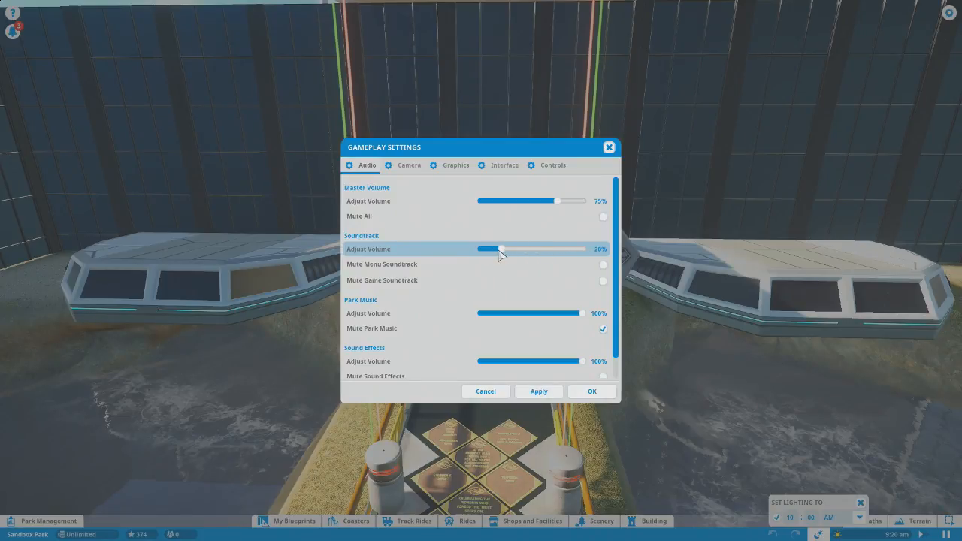
pyautogui.moveTo(502, 250); pyautogui.dragTo(484, 249)
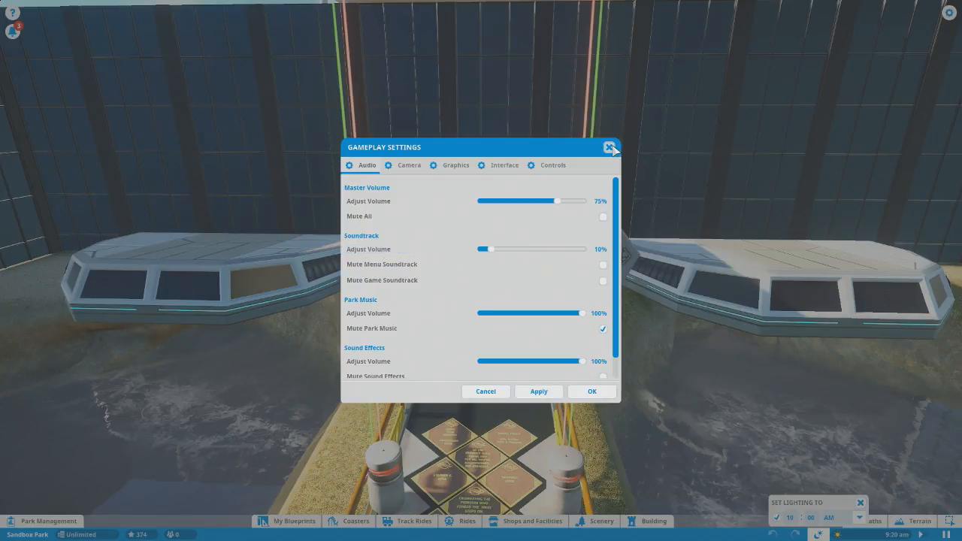
pyautogui.click(610, 147)
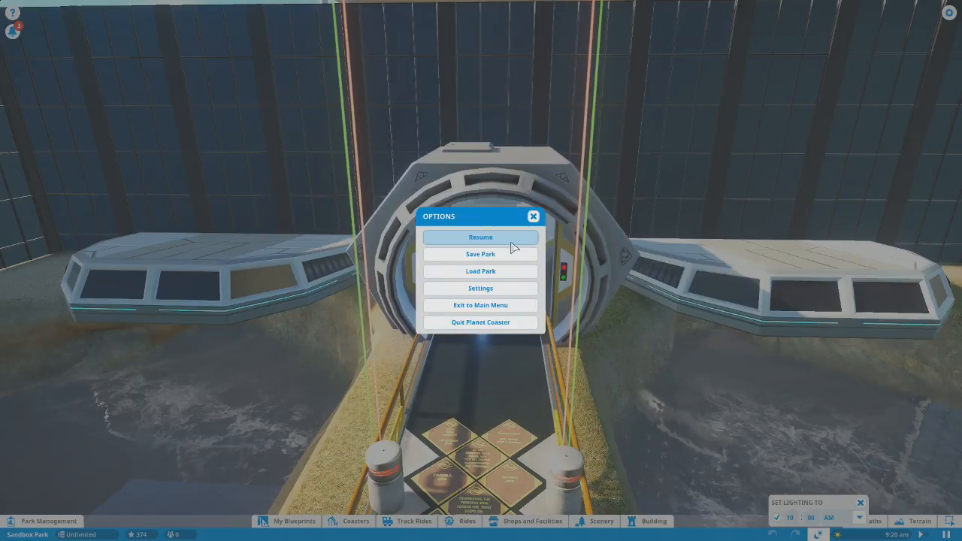
# - Reopen Settings, nudge the Soundtrack slider again, and return to the park unchanged
pyautogui.click(481, 253)
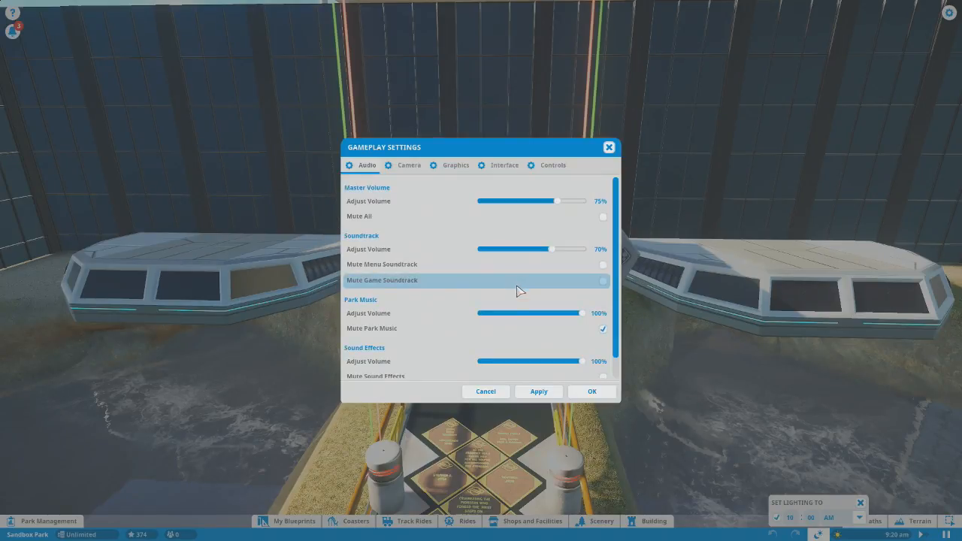
pyautogui.moveTo(550, 249); pyautogui.dragTo(487, 249)
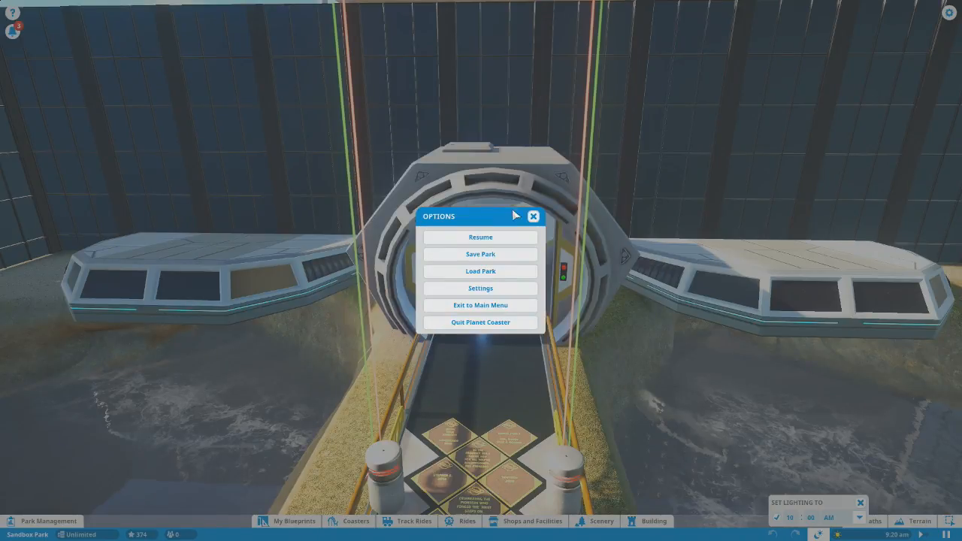
pyautogui.click(481, 237)
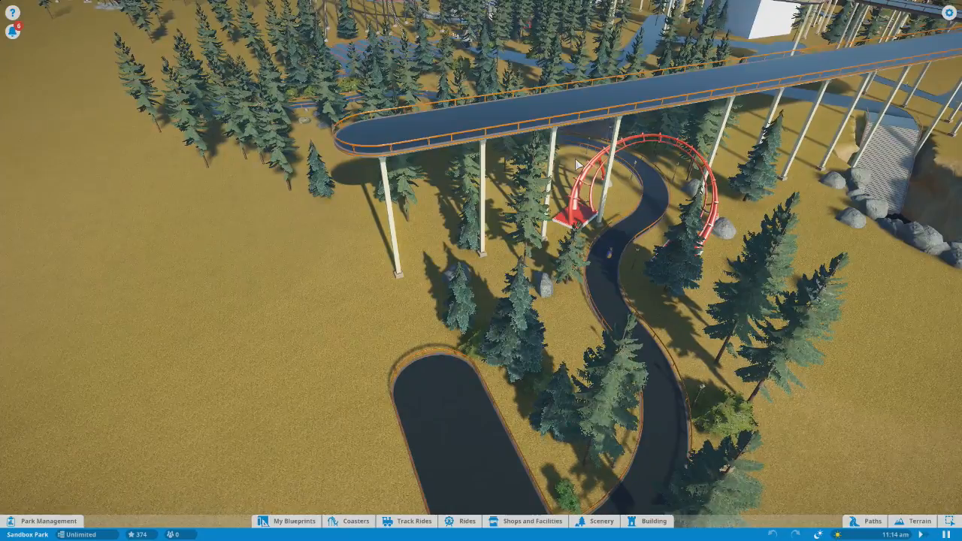
# - Select the orange coaster and start the ride camera from its station
pyautogui.click(613, 253)
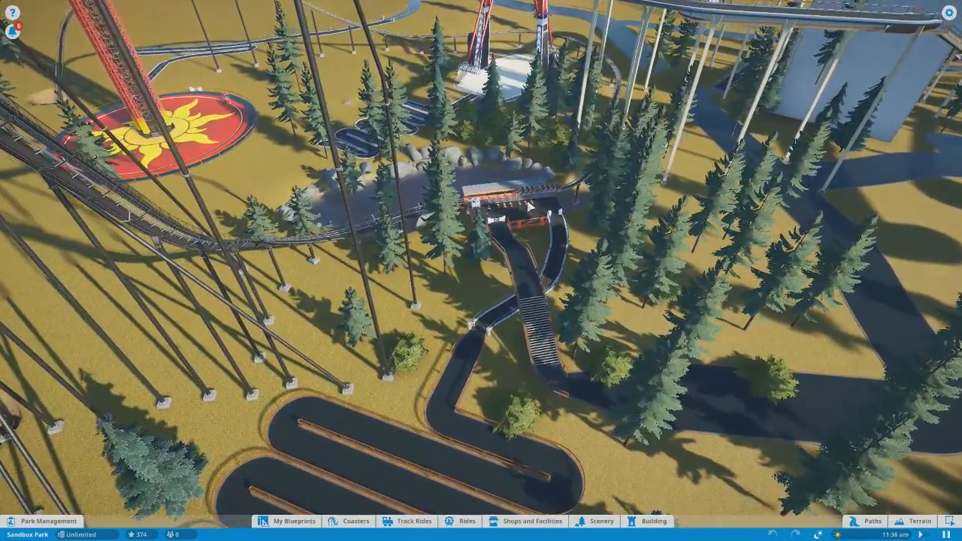
pyautogui.click(511, 198)
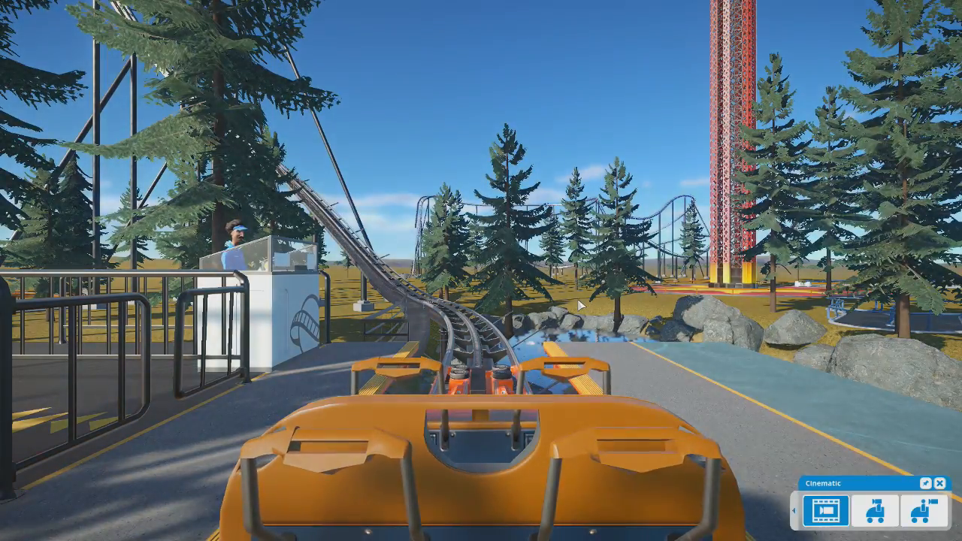
# - Switch the ride camera to the passenger Seat viewpoint and watch The Cube 2 run
pyautogui.click(874, 511)
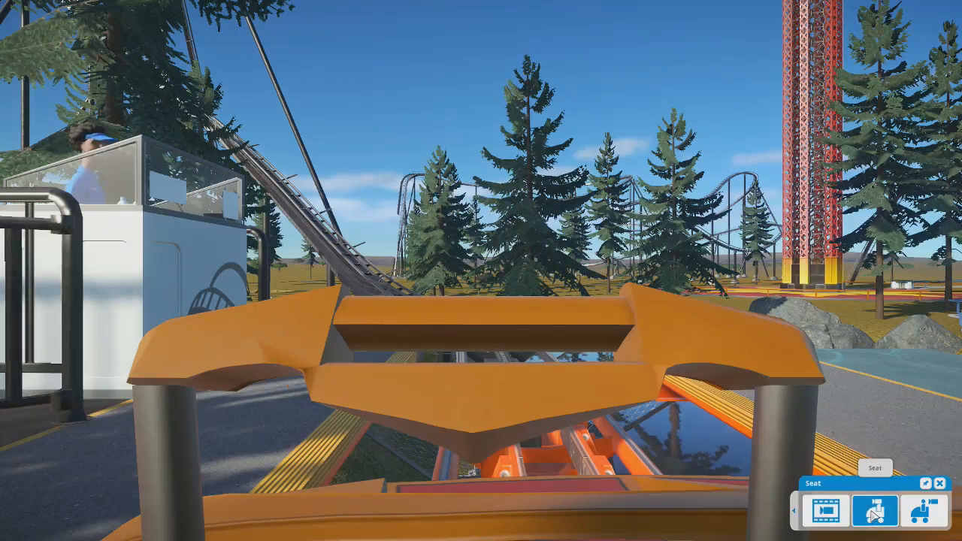
pyautogui.click(895, 511)
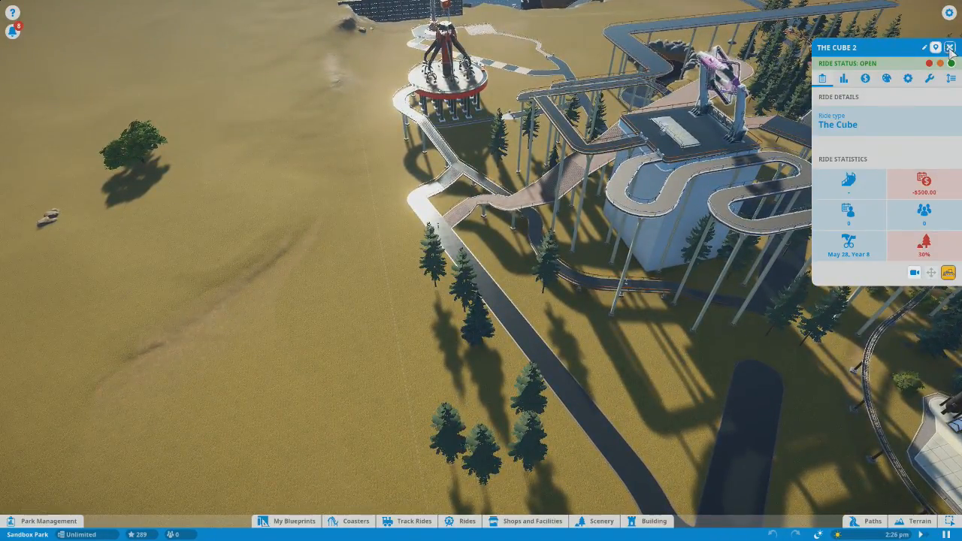
pyautogui.press('Escape')
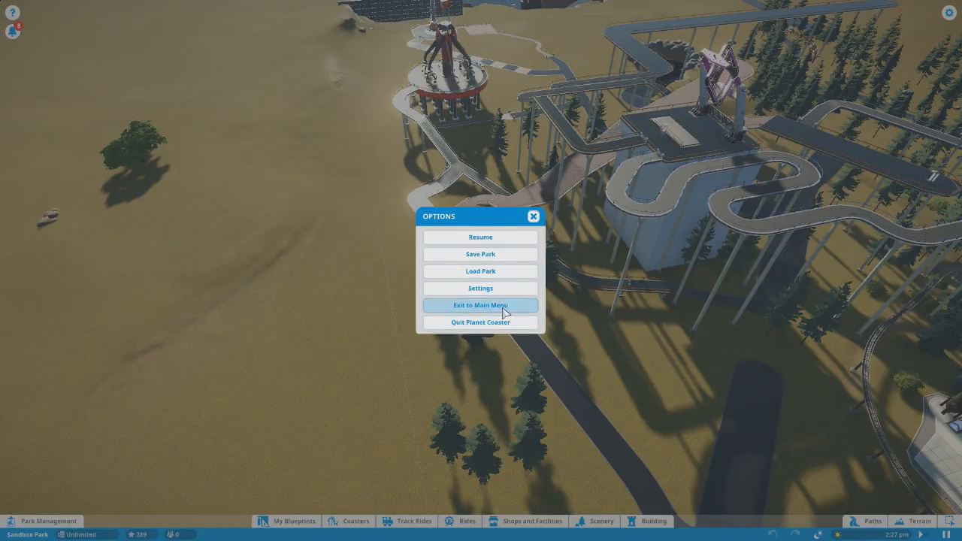
pyautogui.click(481, 305)
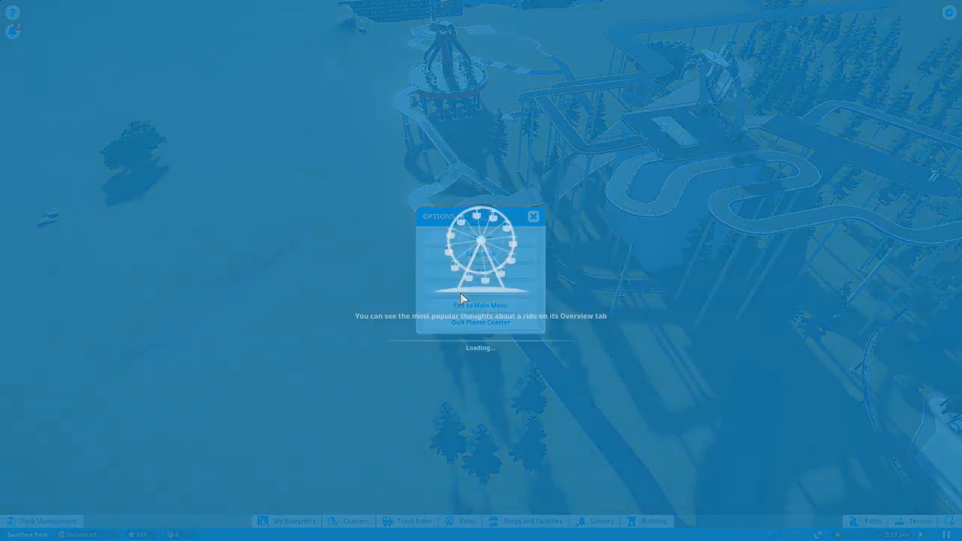
pyautogui.click(481, 305)
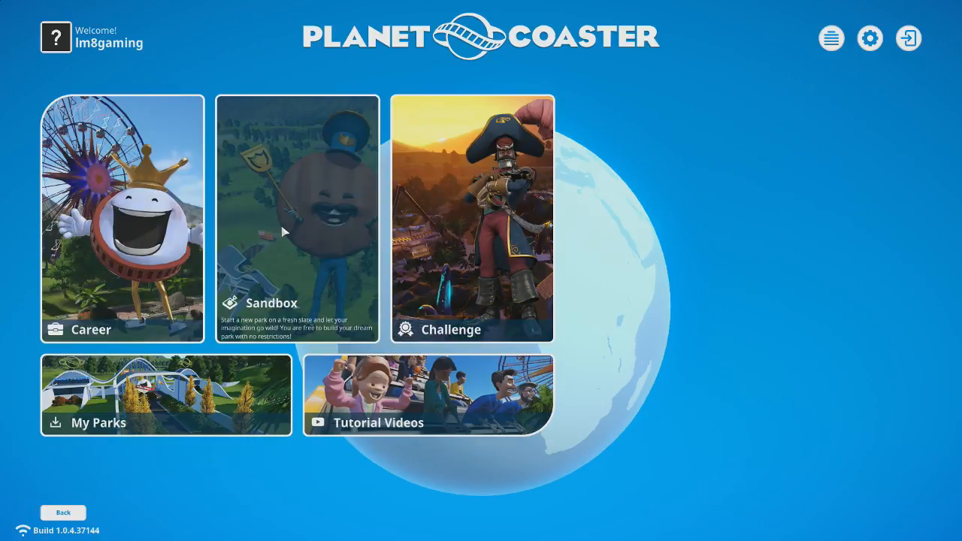
pyautogui.click(296, 219)
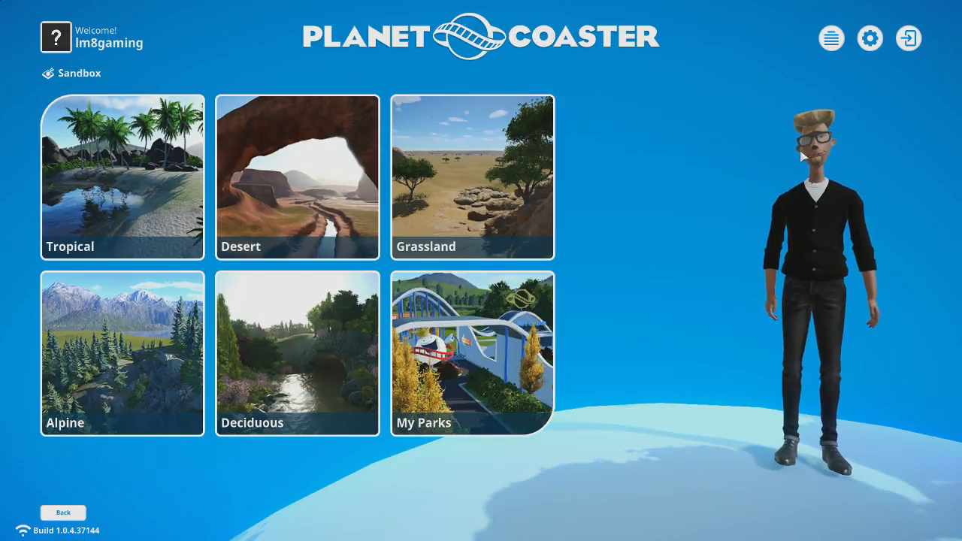
pyautogui.moveTo(472, 353)
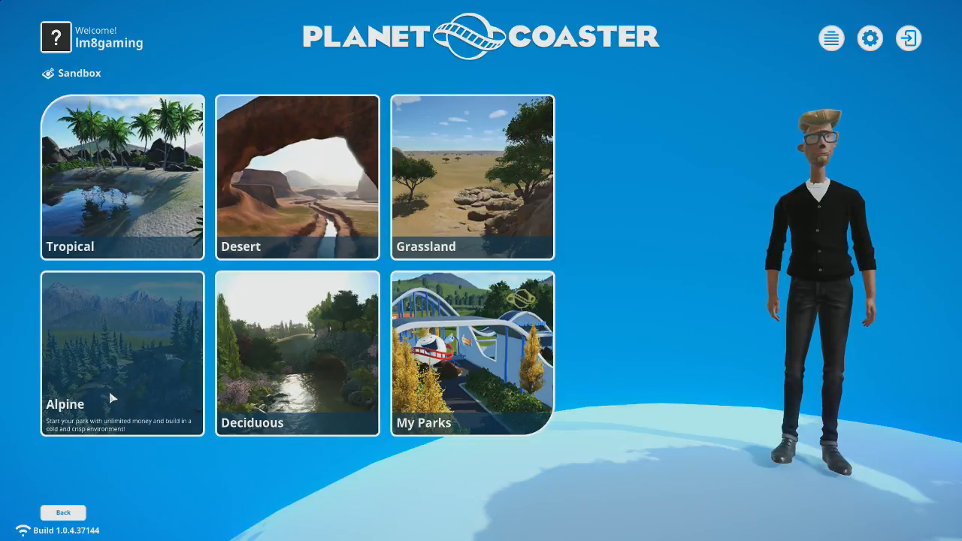
pyautogui.moveTo(276, 206)
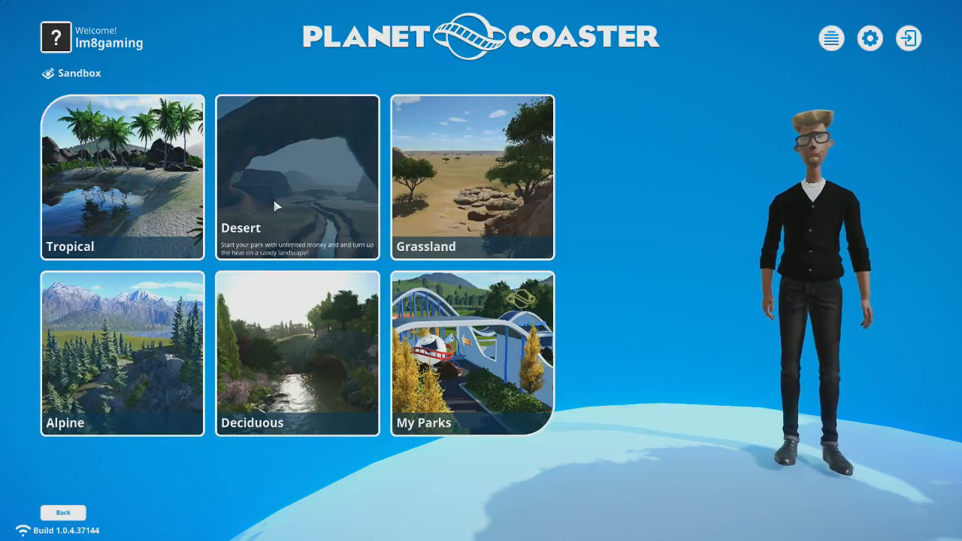
pyautogui.moveTo(278, 346)
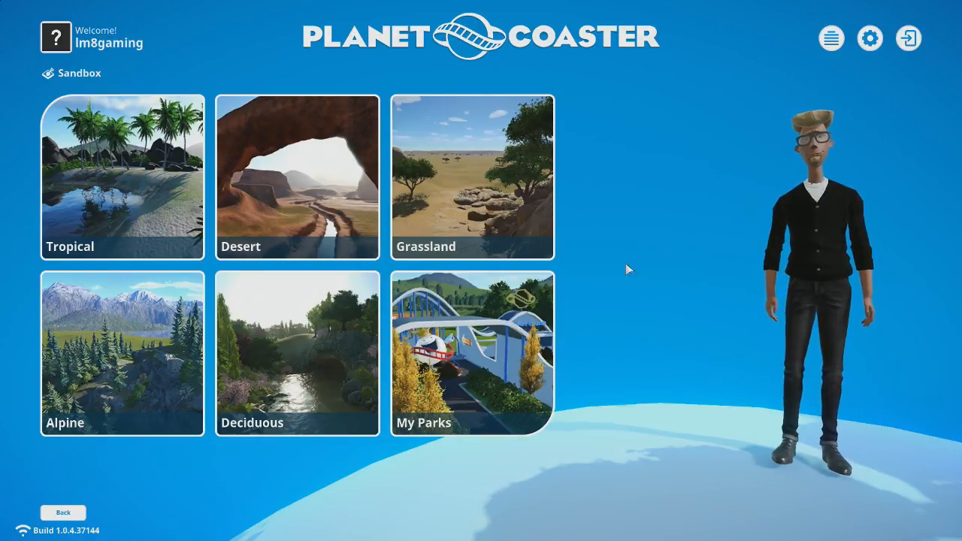
# - Create a Desert sandbox park named 'LM8 Park 1' and start it
pyautogui.click(471, 178)
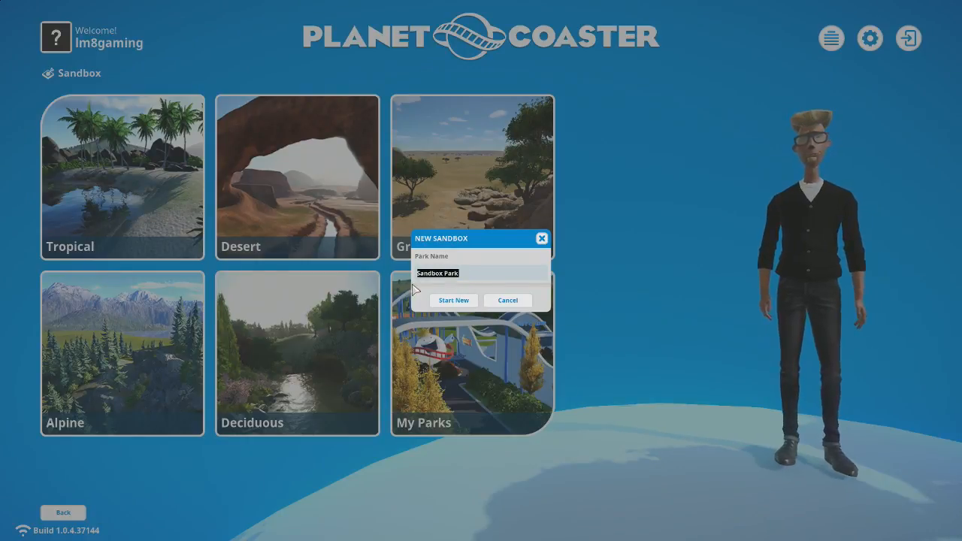
pyautogui.moveTo(579, 339)
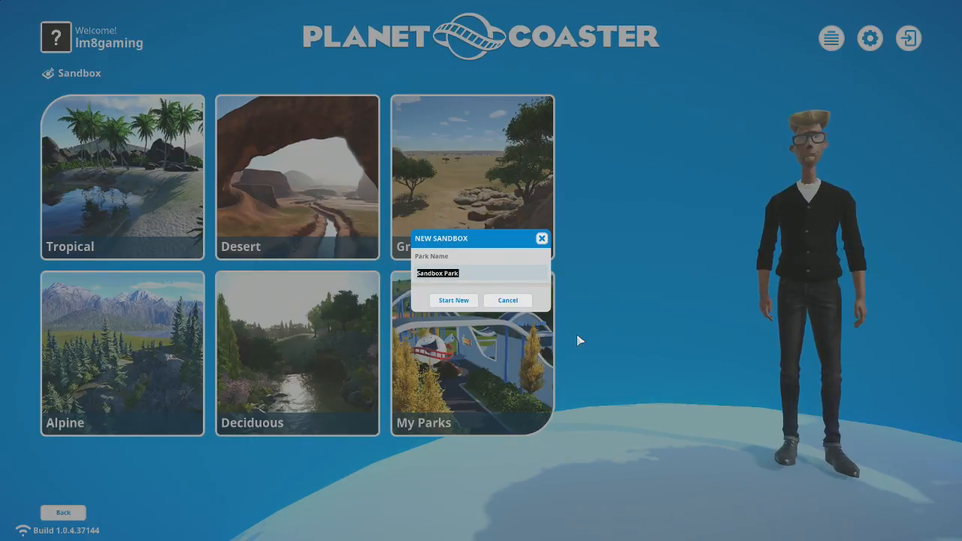
pyautogui.write('LM8')
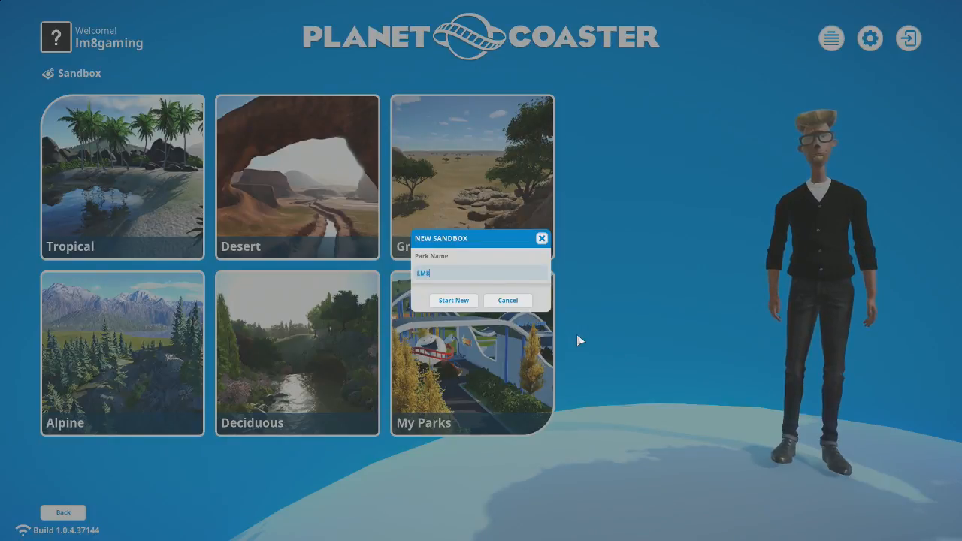
pyautogui.write('Park 1')
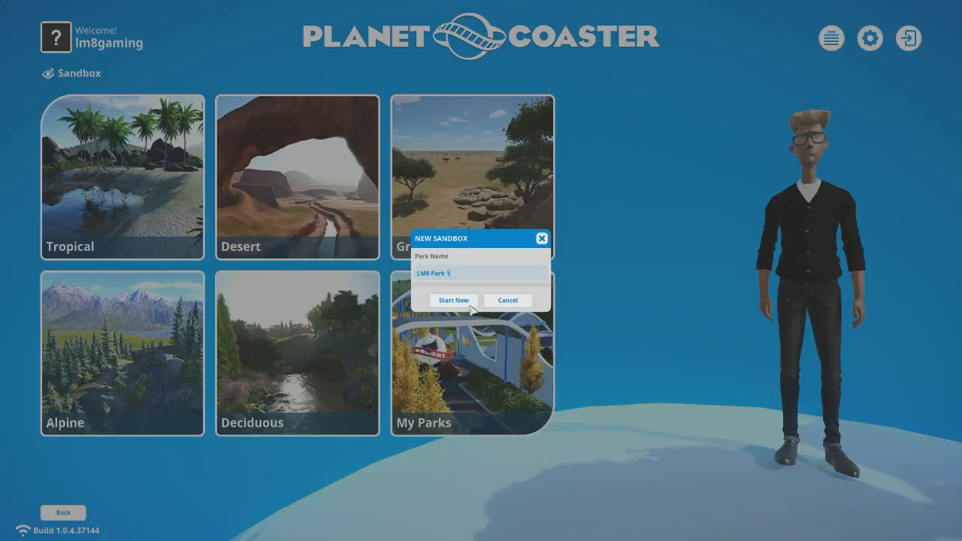
pyautogui.click(454, 300)
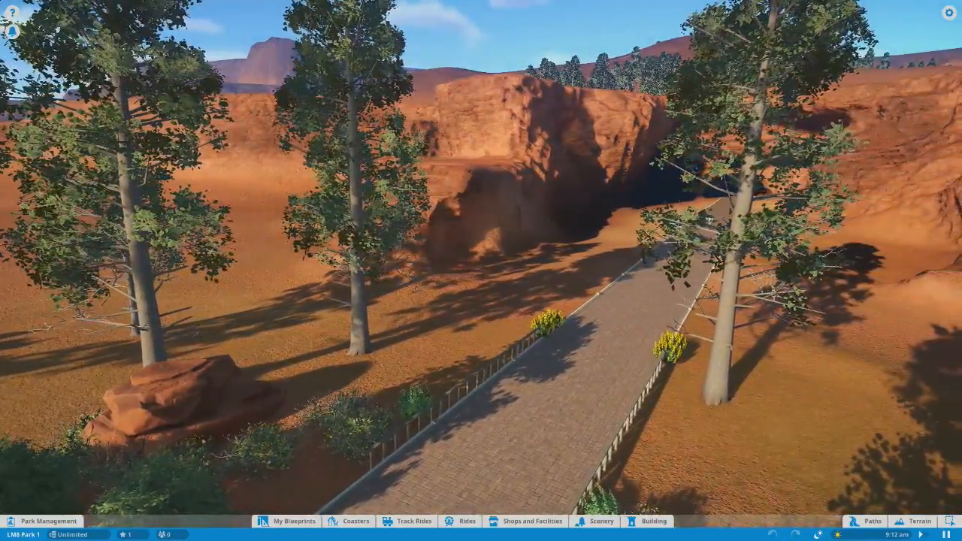
# - Bring up My Blueprints beside the flat sand at the path's end
pyautogui.click(871, 520)
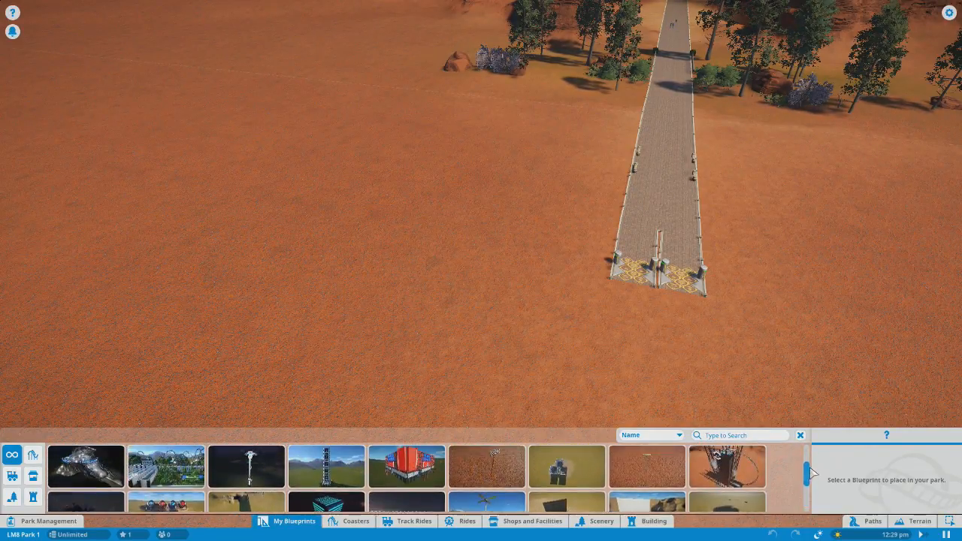
# - Pick the Night Vision coaster blueprint from the list for placement on the sand
pyautogui.scroll(-3)
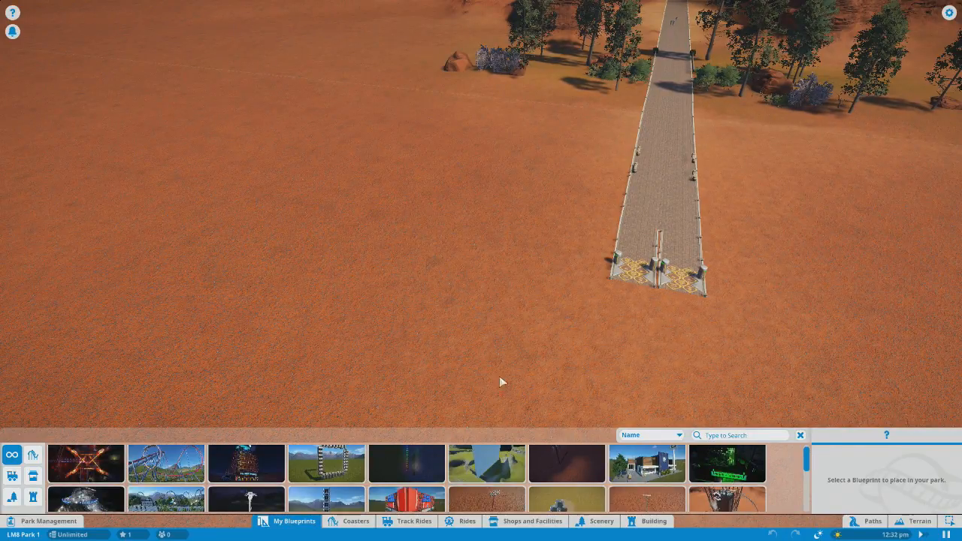
pyautogui.moveTo(819, 464)
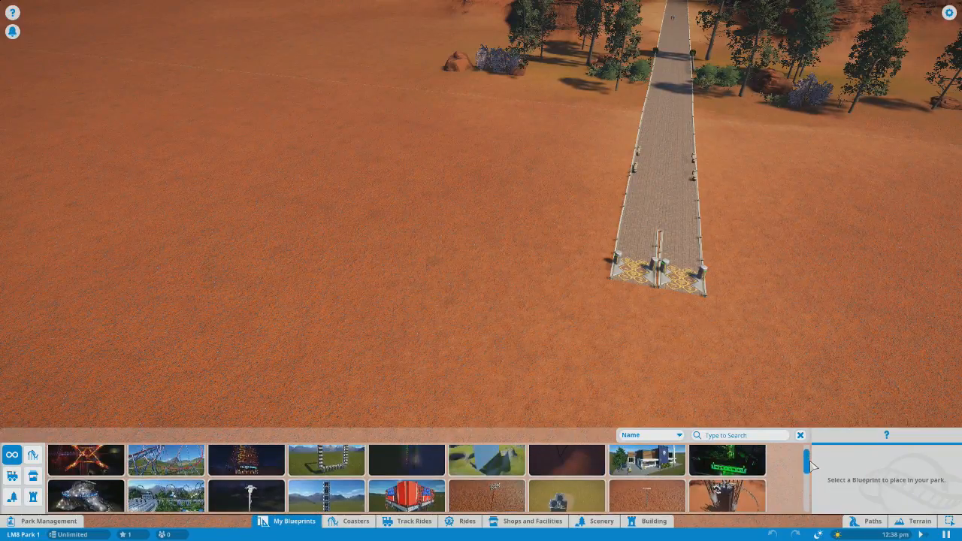
pyautogui.scroll(-3)
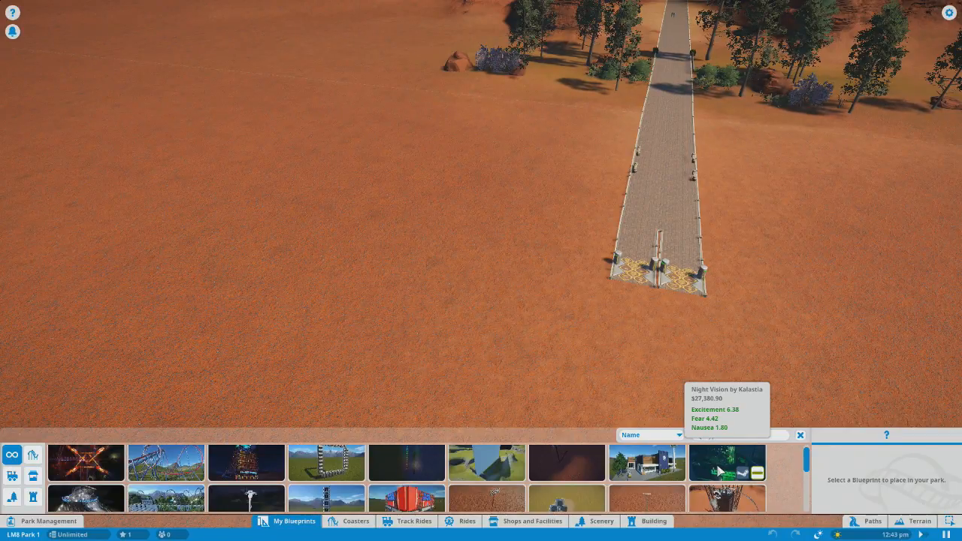
pyautogui.click(725, 462)
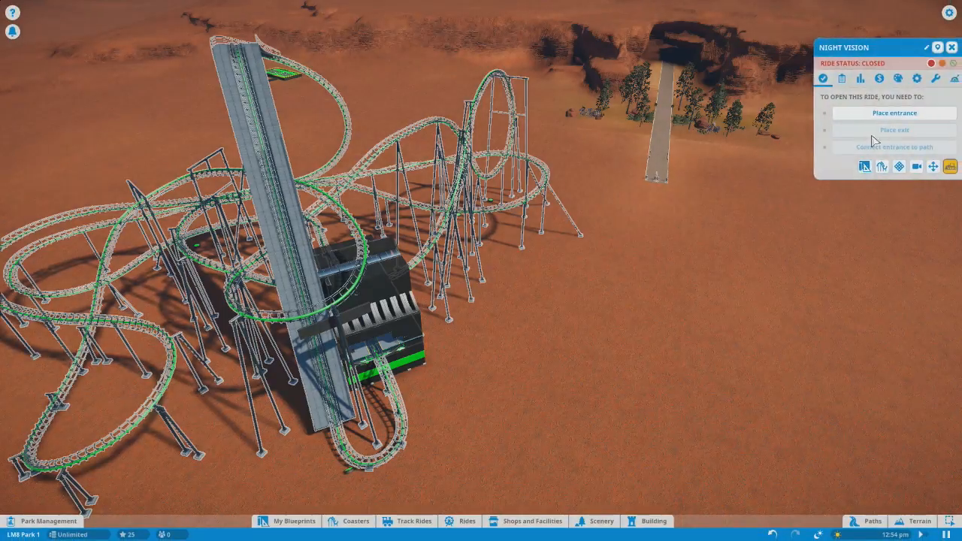
# - Switch Night Vision's ride status from Closed to Testing
pyautogui.click(858, 78)
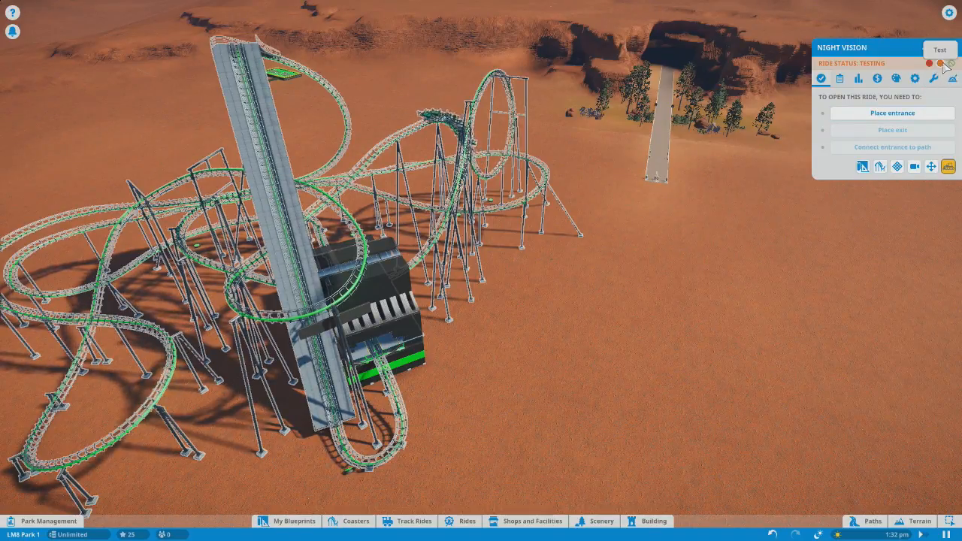
# - Set park lighting to 10:00 PM and start the ride camera aboard Night Vision's green train
pyautogui.click(929, 63)
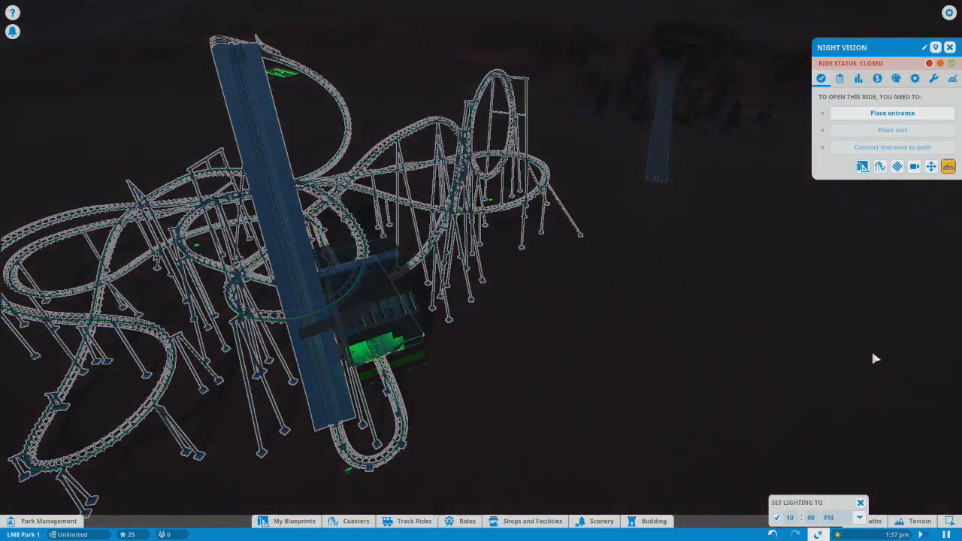
pyautogui.click(858, 79)
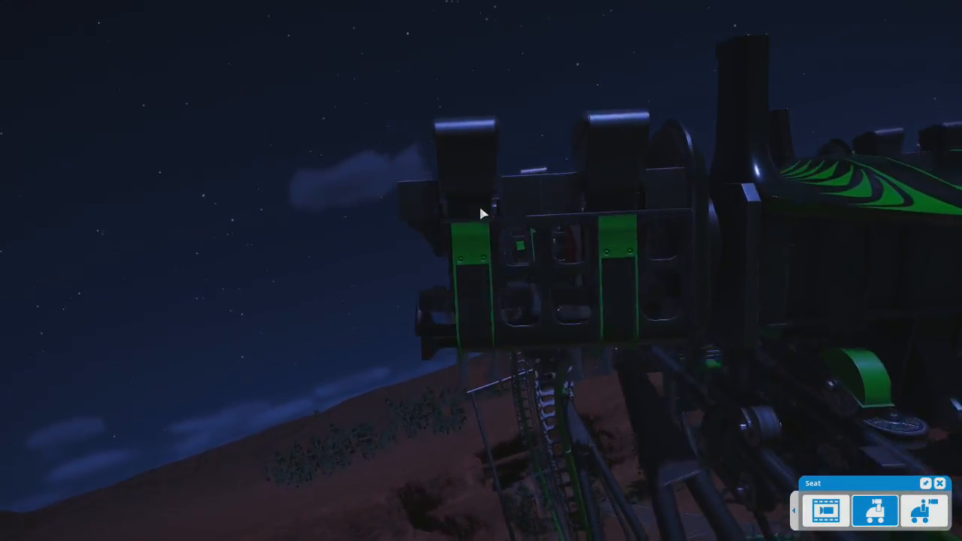
# - View the test run in Cinematic mode, then exit the ride camera to the night-lit park
pyautogui.click(823, 511)
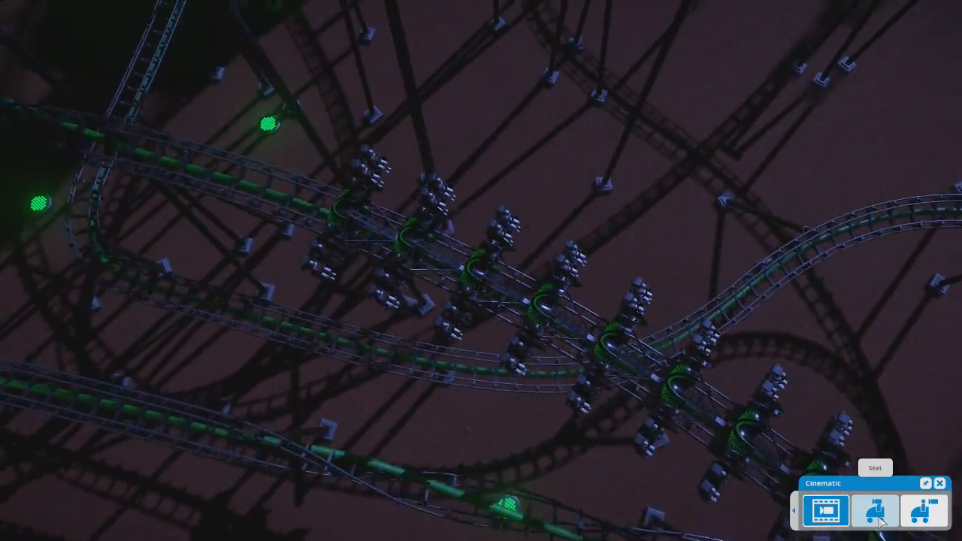
pyautogui.click(924, 511)
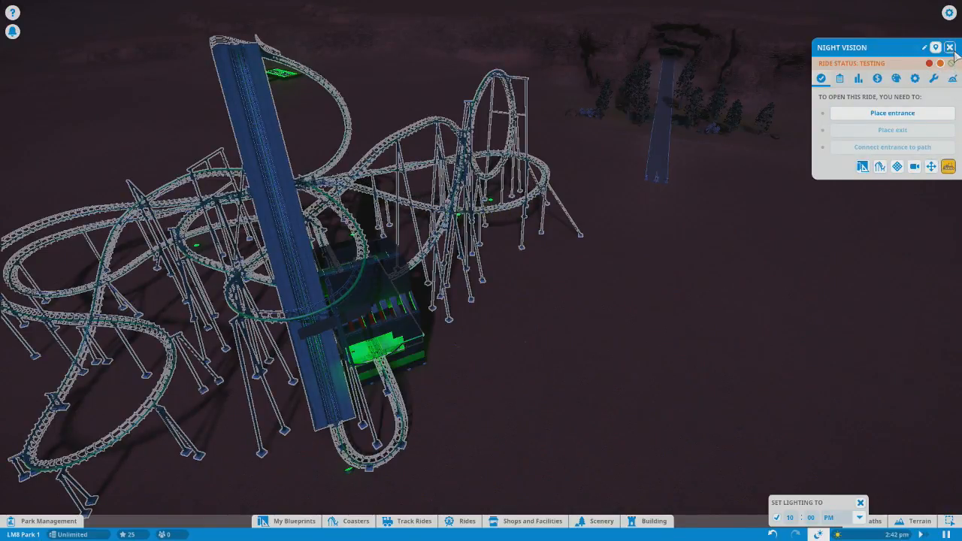
pyautogui.click(949, 46)
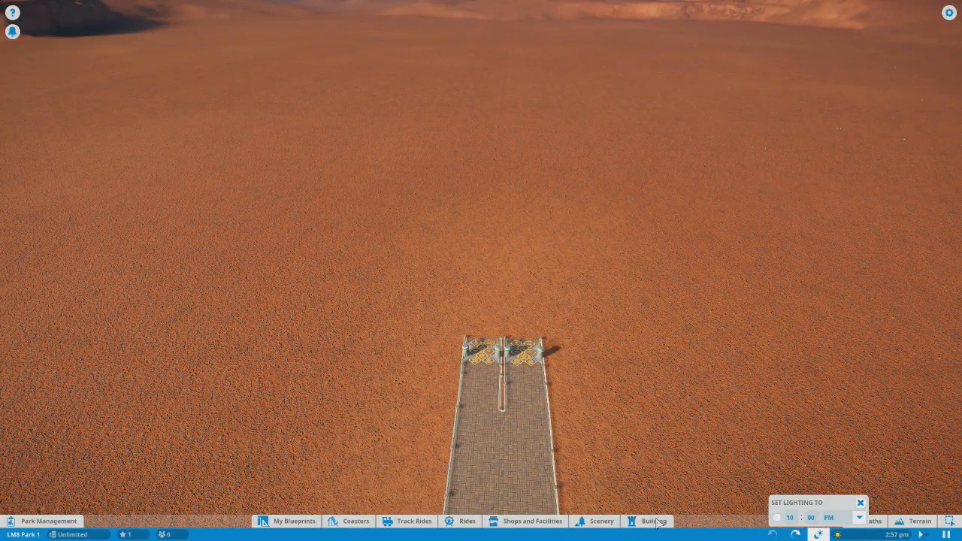
# - Dismiss the Set Lighting To panel and bring up the terrain sculpting tools
pyautogui.click(859, 502)
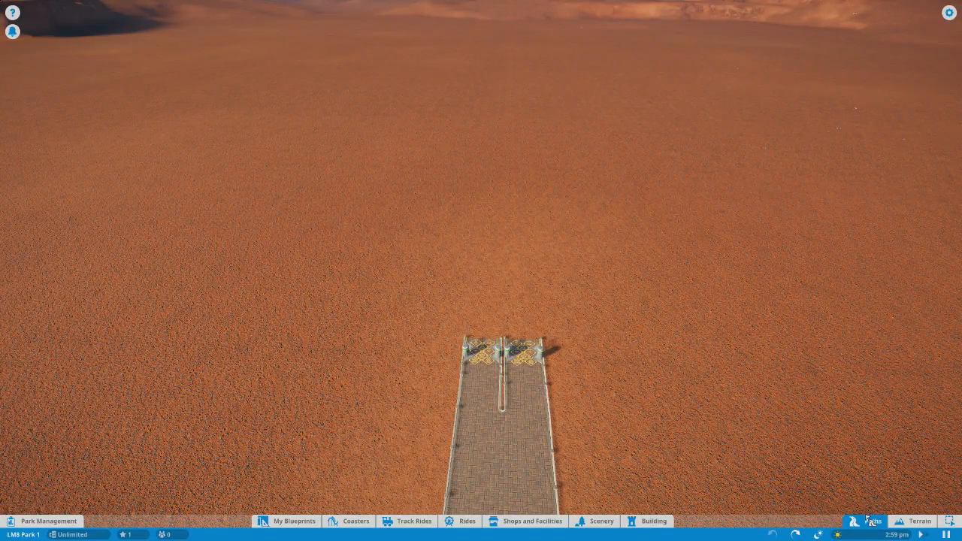
pyautogui.click(918, 520)
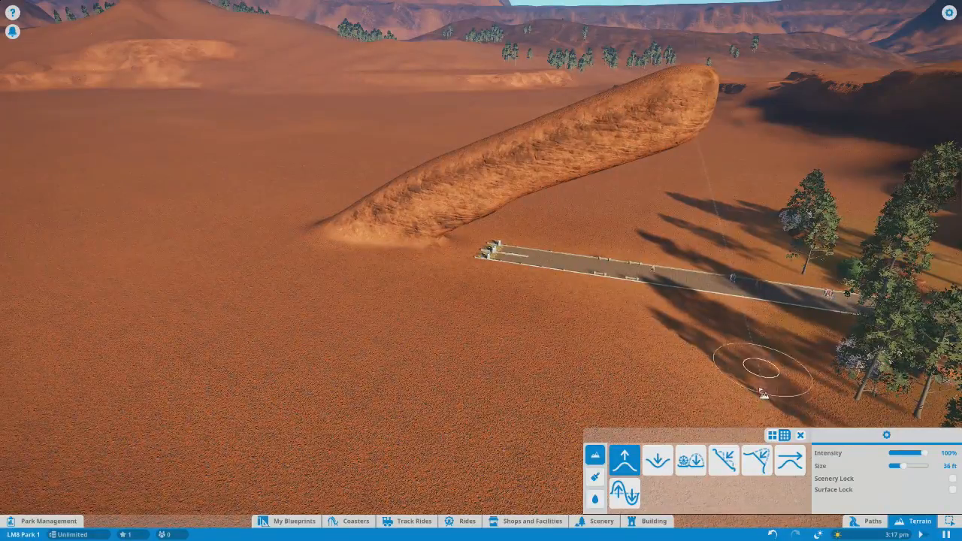
# - Sculpt the raised ridge into a leaning arch, finishing with the Smooth brush
pyautogui.click(690, 460)
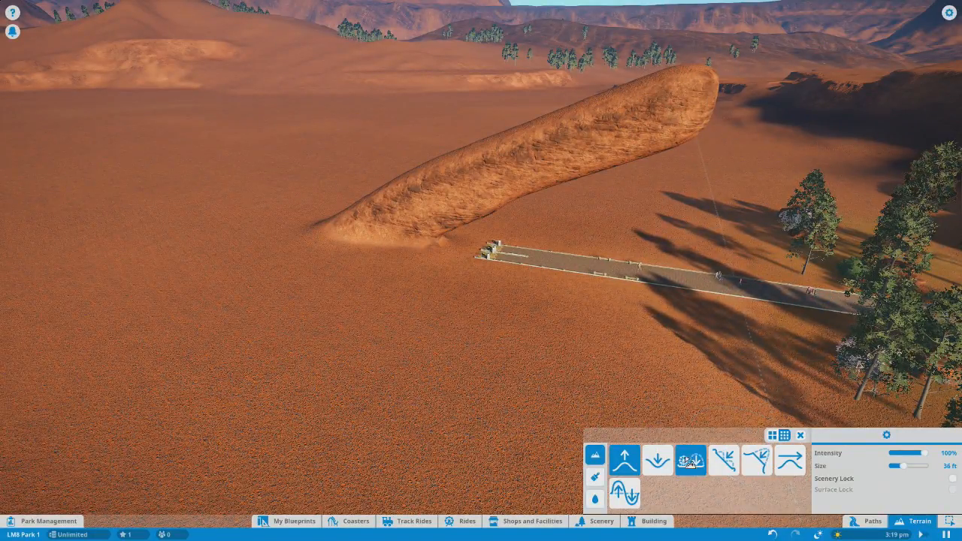
pyautogui.click(689, 460)
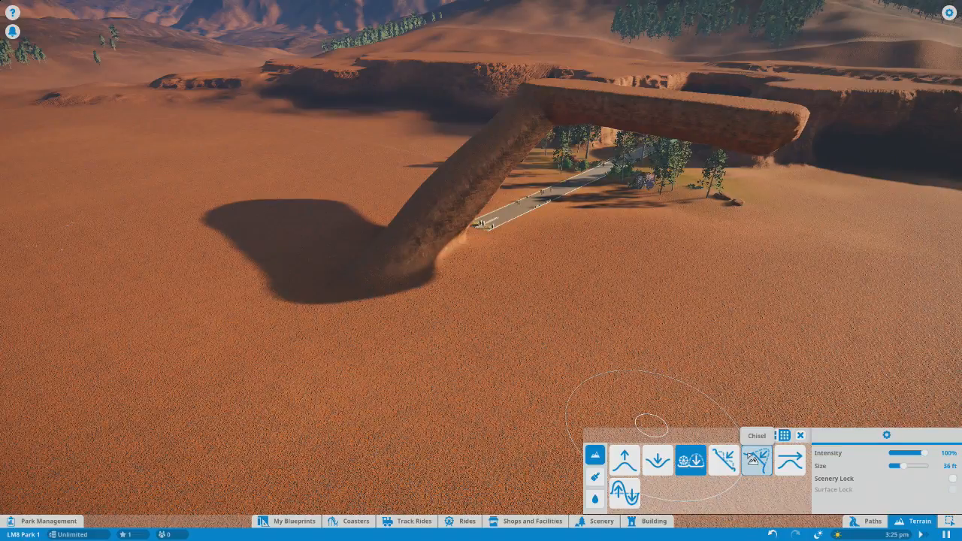
pyautogui.click(789, 460)
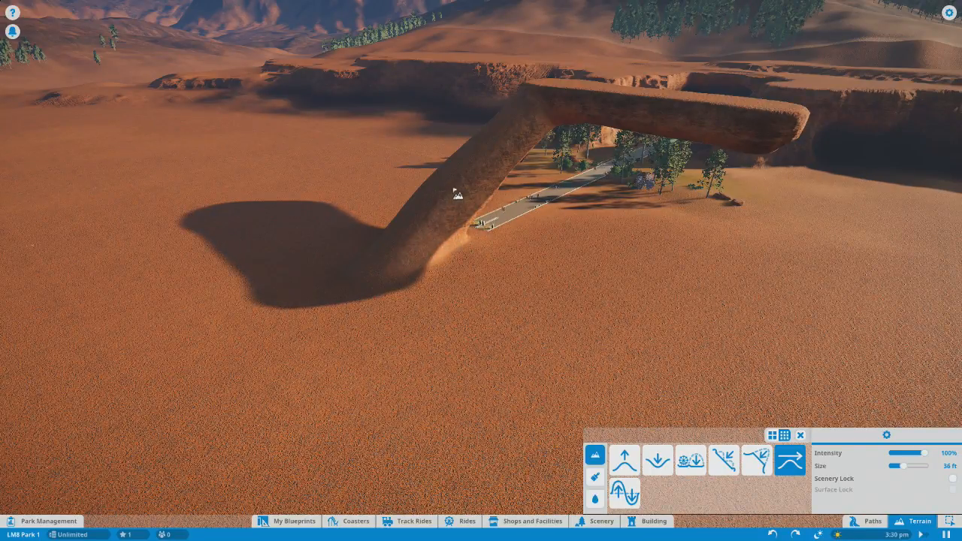
# - Dig pits with the Lower brush, then level them with Flatten to Surface
pyautogui.click(656, 460)
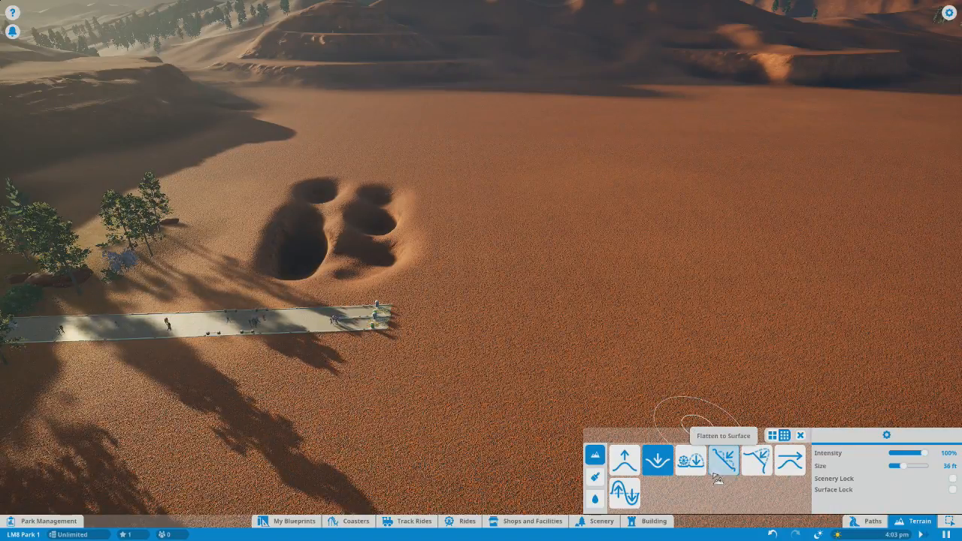
pyautogui.click(724, 460)
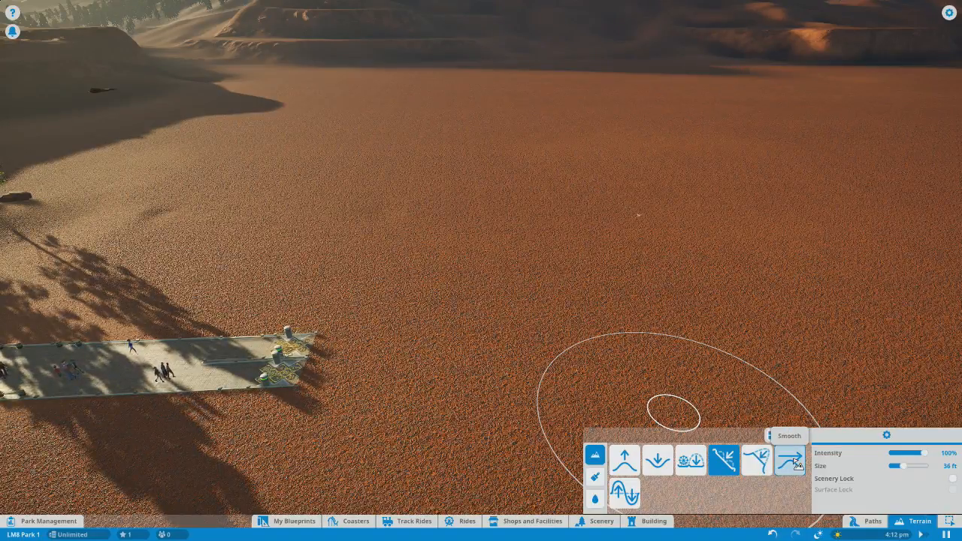
pyautogui.click(688, 460)
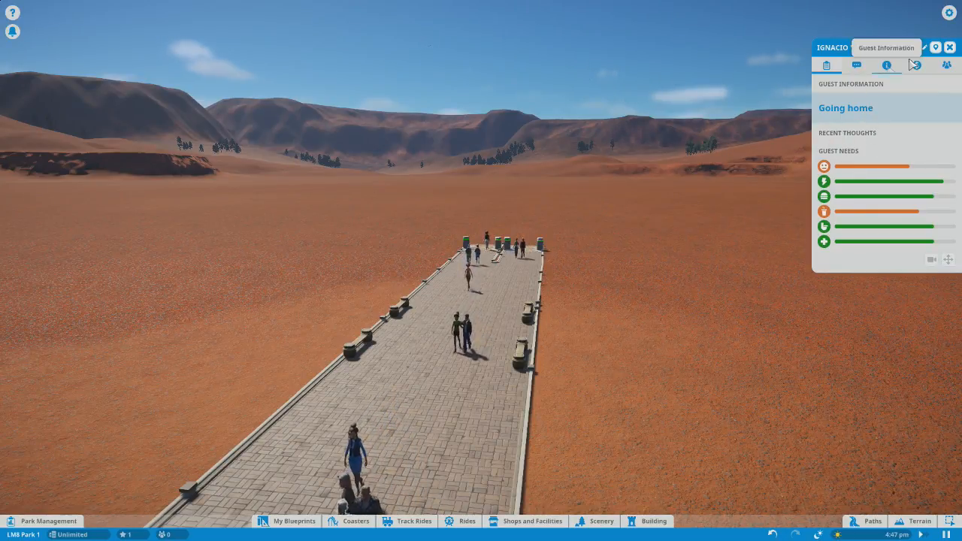
# - Close the park to guests via the Park Management status light
pyautogui.click(949, 47)
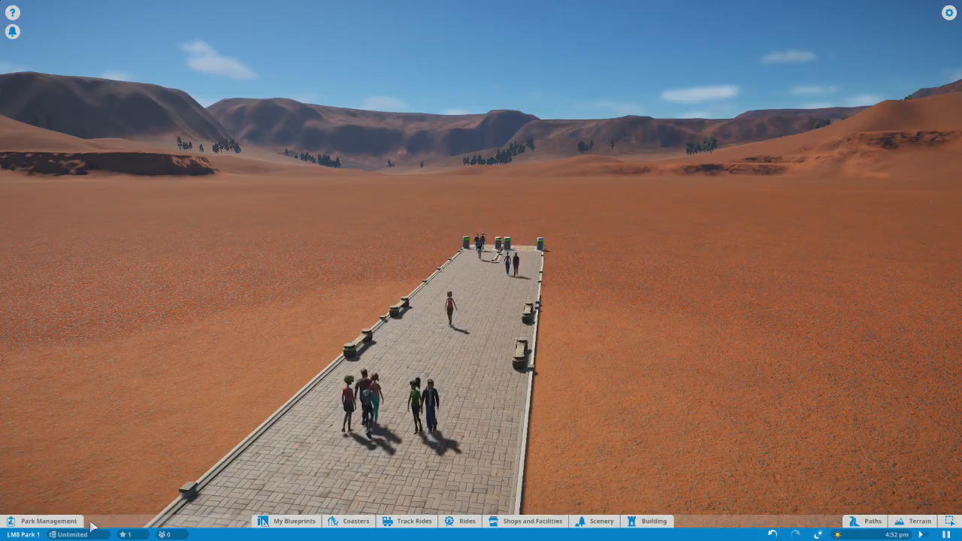
pyautogui.click(42, 520)
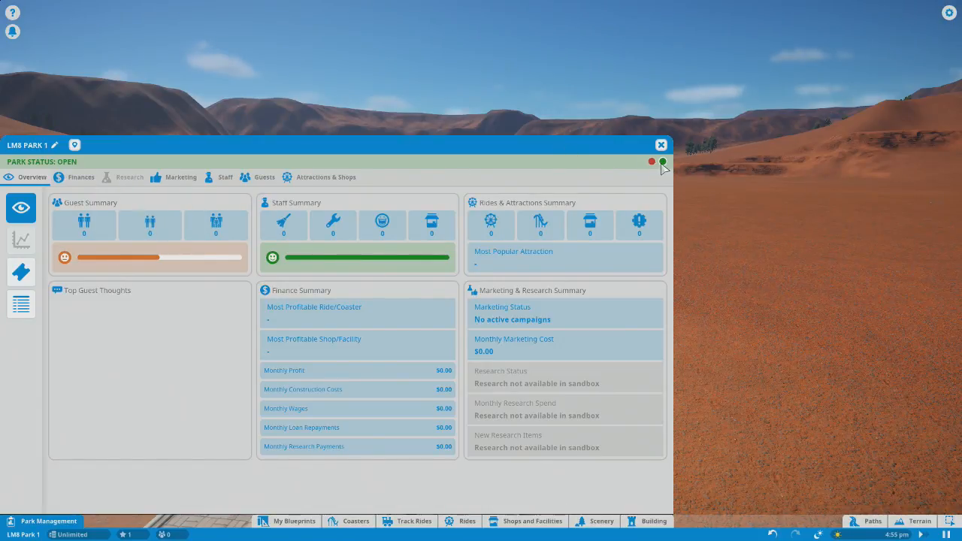
pyautogui.click(652, 162)
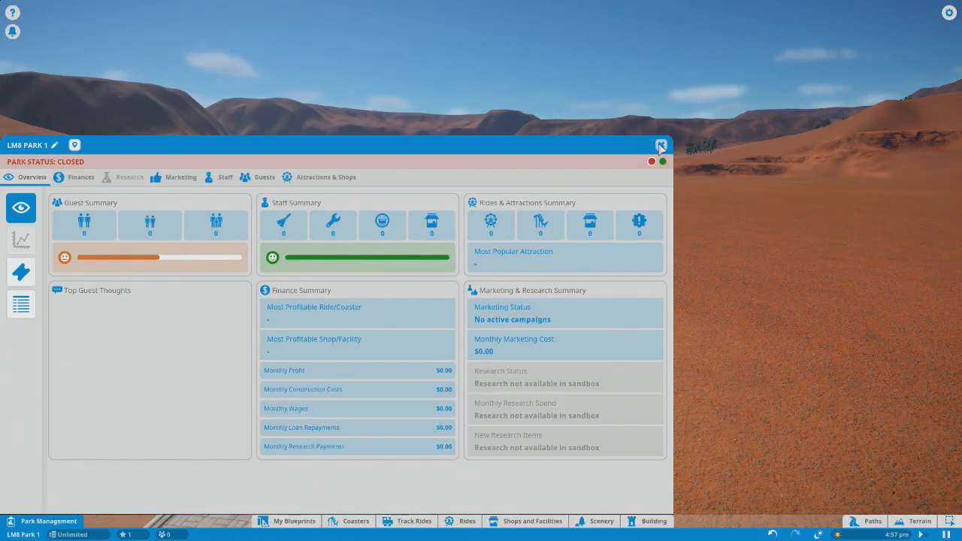
pyautogui.click(661, 144)
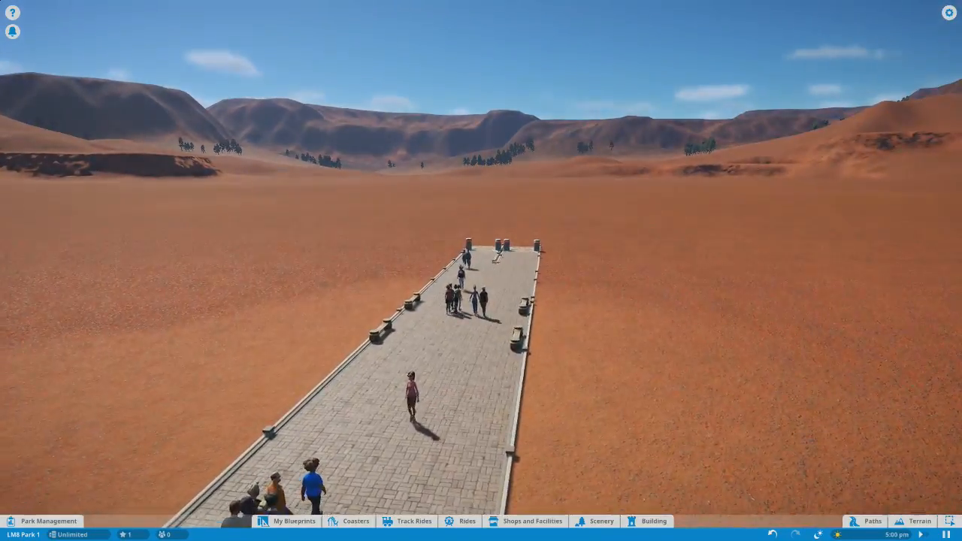
# - Inspect an arriving guest's information and dismiss it
pyautogui.click(405, 388)
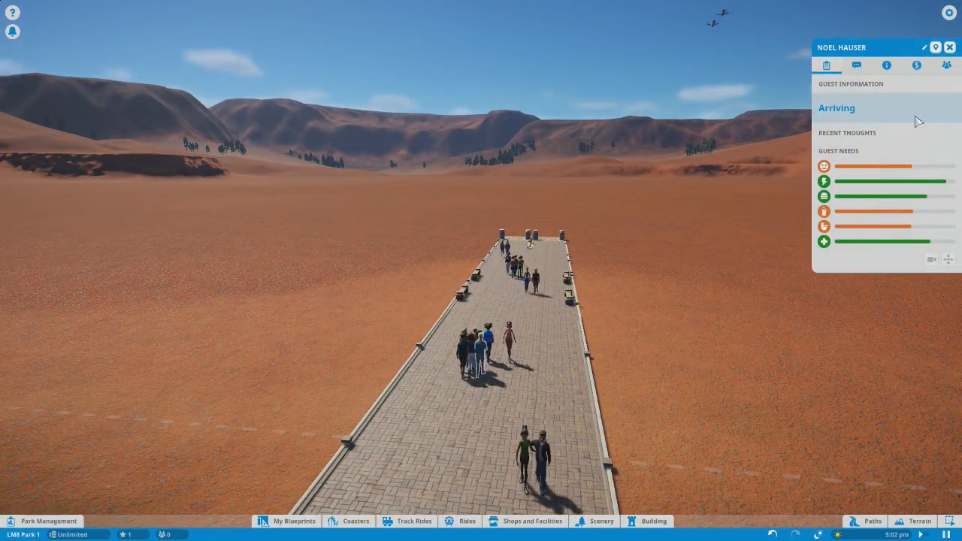
pyautogui.click(950, 47)
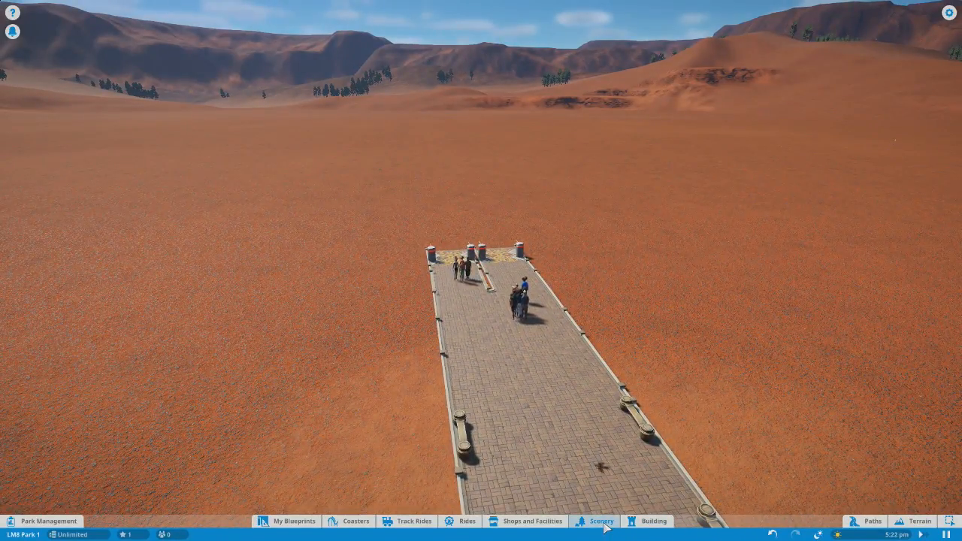
pyautogui.click(601, 520)
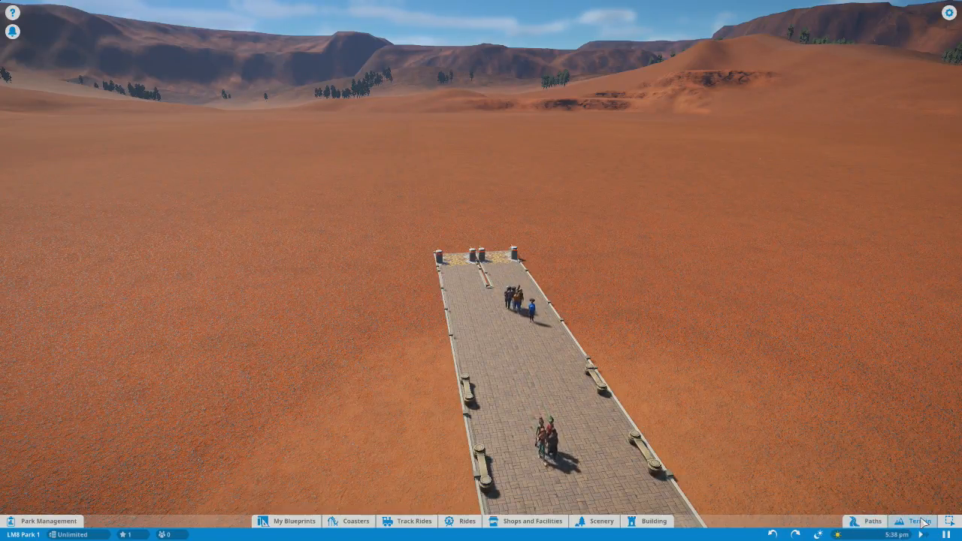
pyautogui.click(918, 520)
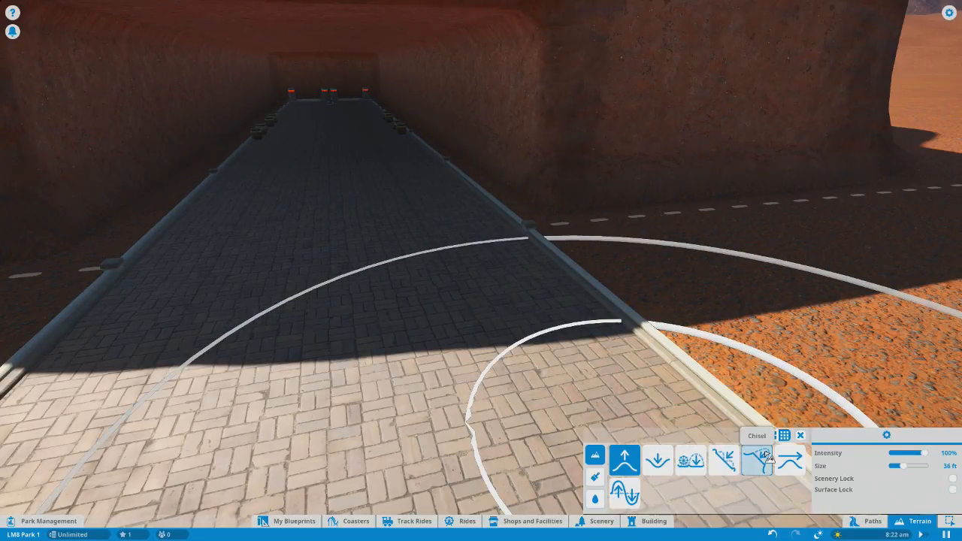
# - Switch to the Smooth brush to soften the pit walls
pyautogui.click(791, 460)
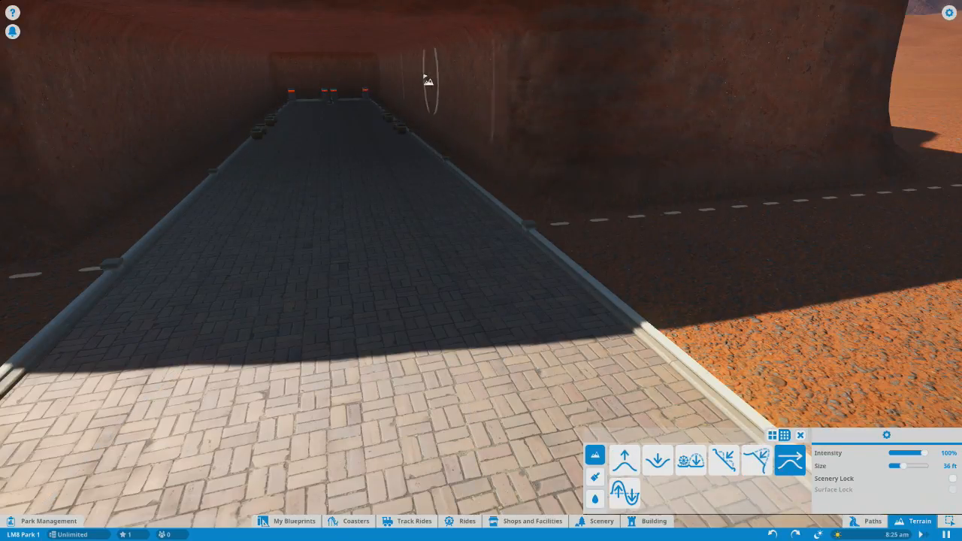
pyautogui.moveTo(150, 127)
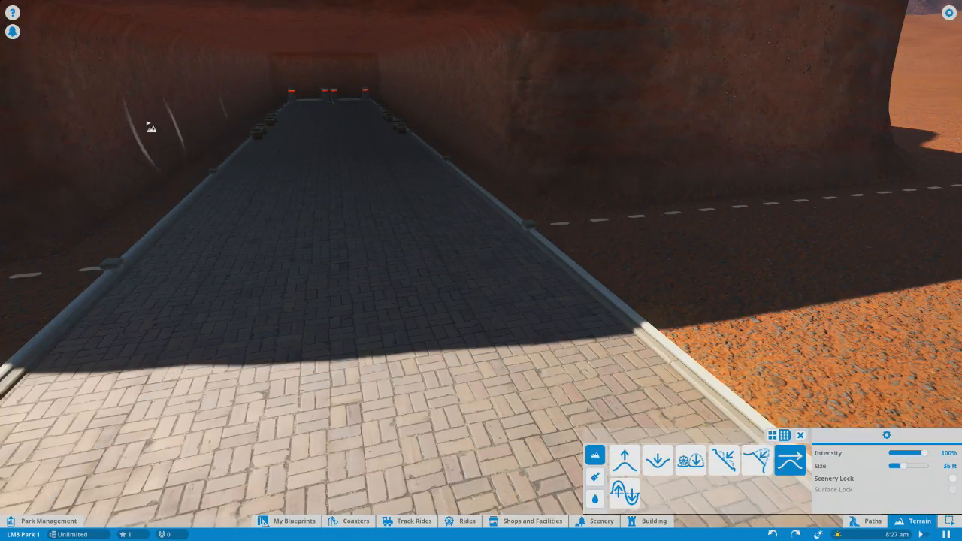
pyautogui.moveTo(323, 63)
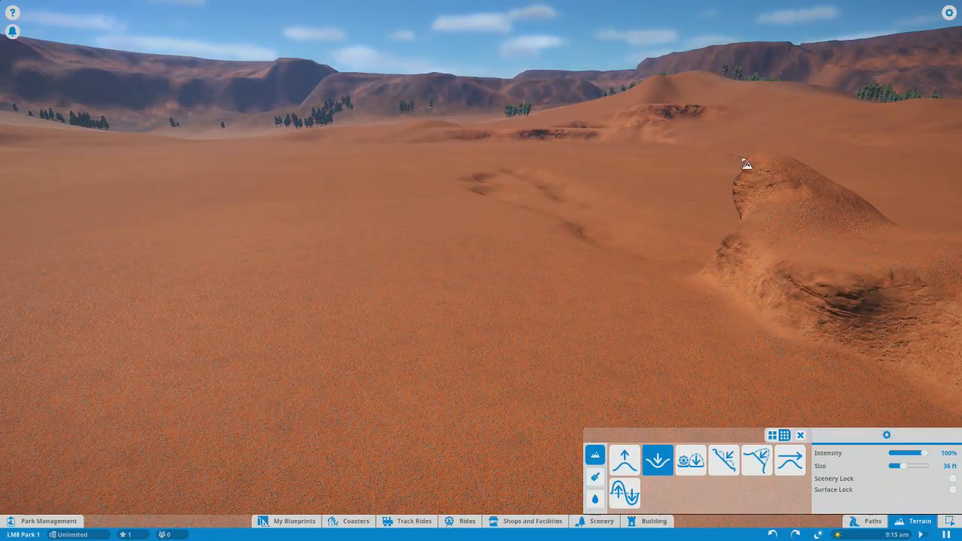
pyautogui.moveTo(724, 460)
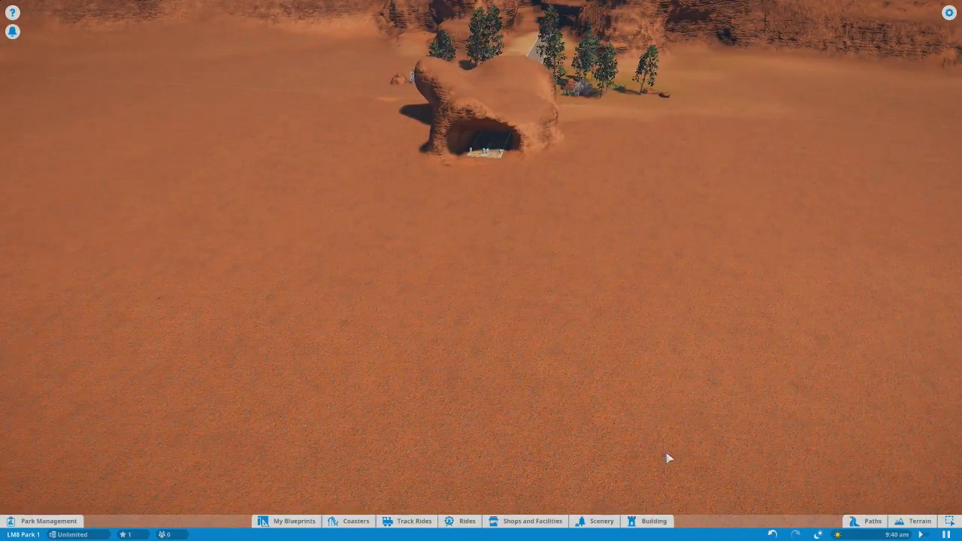
# - Raise sand around the tunnel rock with the Raise brush
pyautogui.click(918, 520)
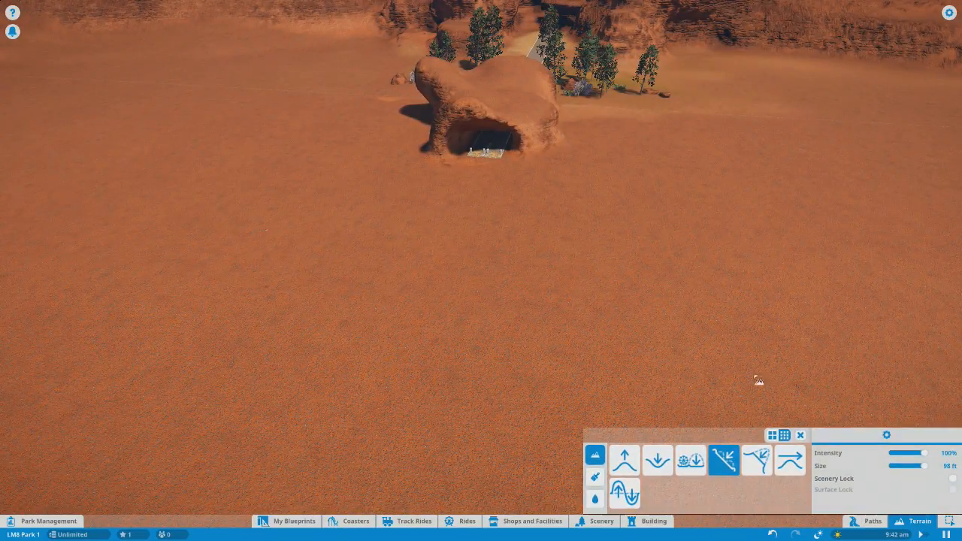
pyautogui.click(625, 459)
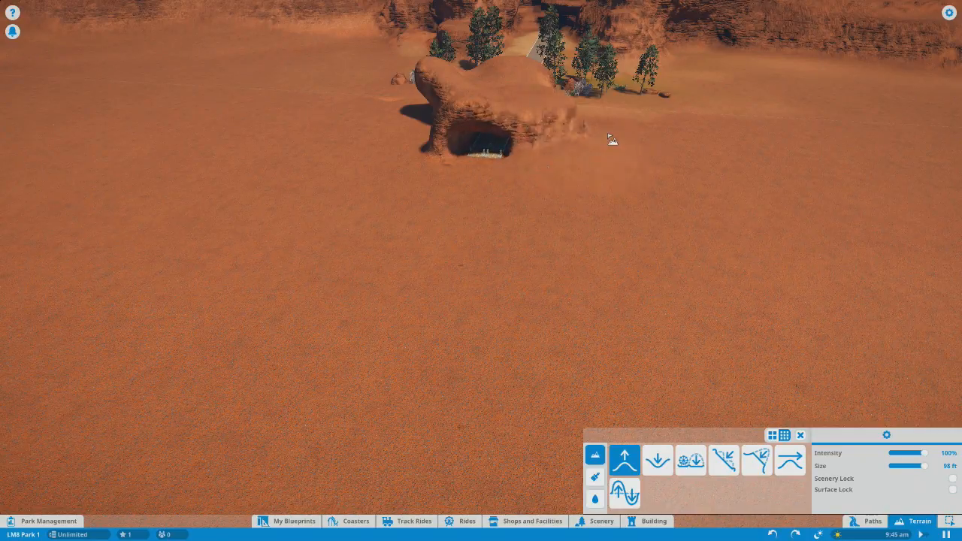
pyautogui.moveTo(613, 138); pyautogui.dragTo(342, 248)
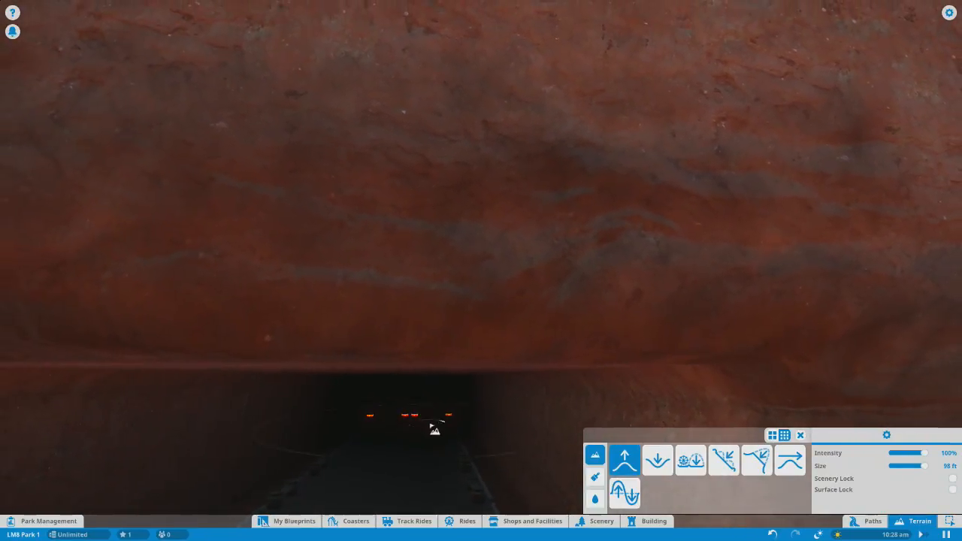
pyautogui.moveTo(690, 460)
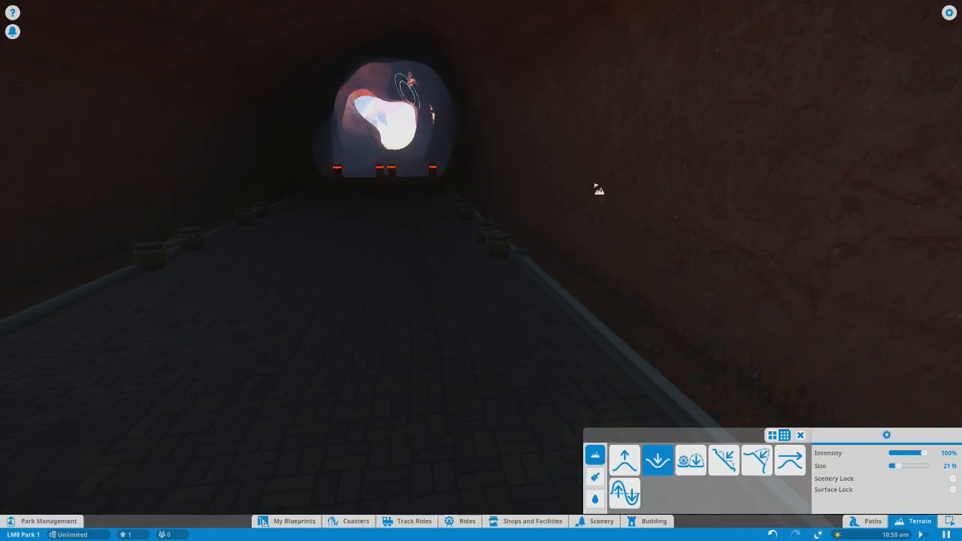
# - Lower rock at the tunnel's far opening, then put the terrain tools away
pyautogui.click(657, 460)
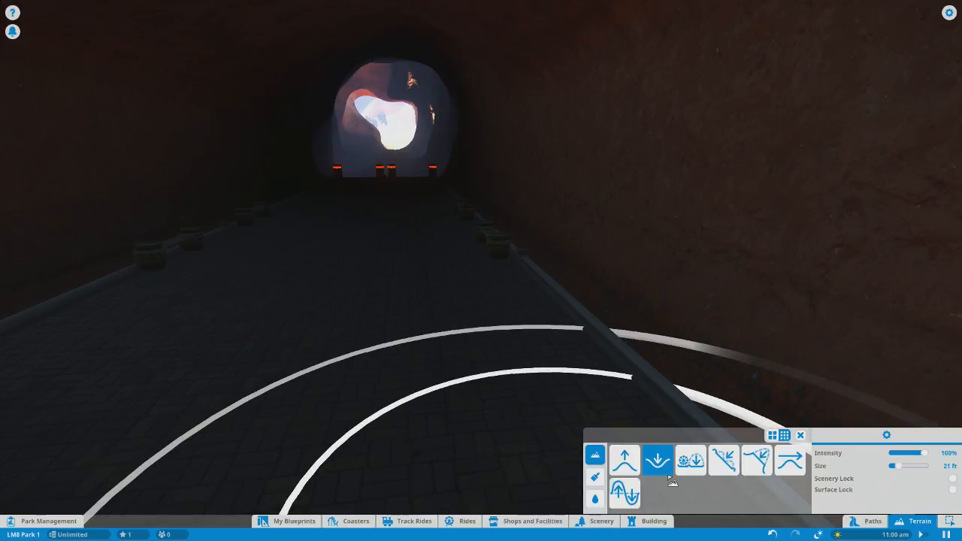
pyautogui.click(754, 460)
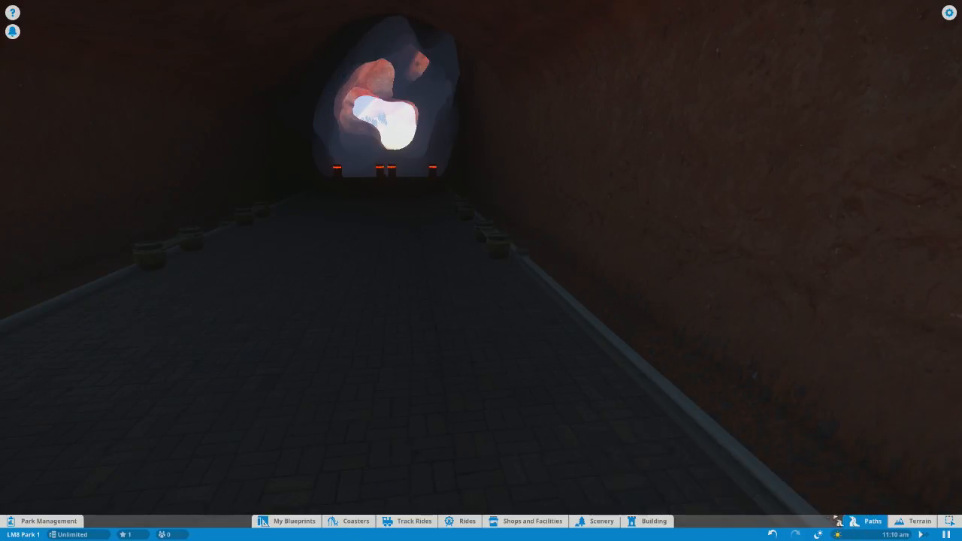
pyautogui.click(867, 520)
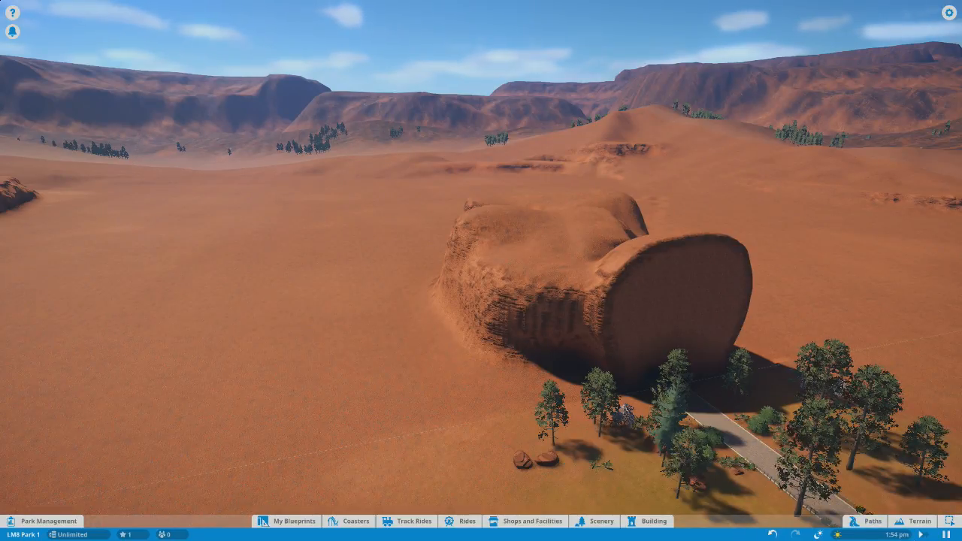
# - Clear the tunnel rock mound with Flatten to Surface and Lower brushes beside the path end
pyautogui.click(917, 520)
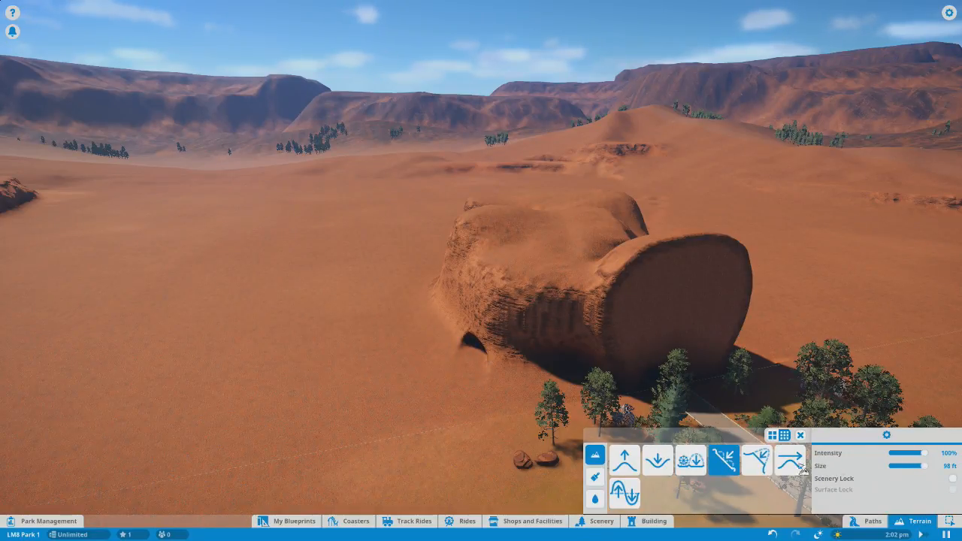
pyautogui.moveTo(689, 460)
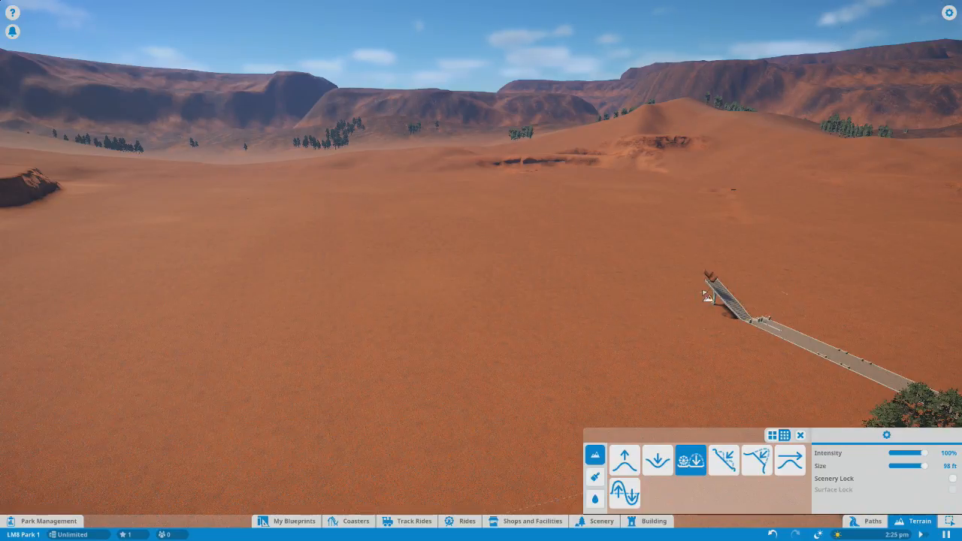
pyautogui.moveTo(723, 460)
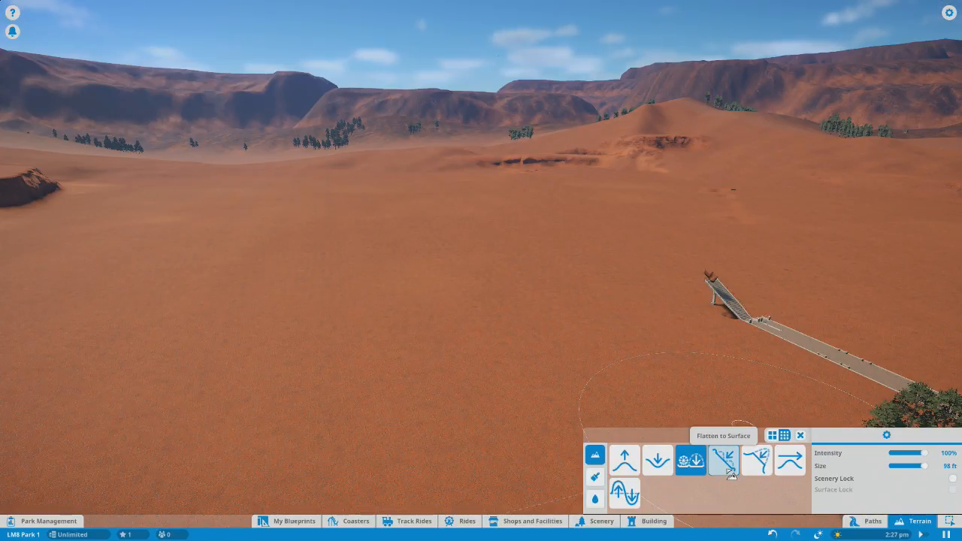
pyautogui.click(722, 460)
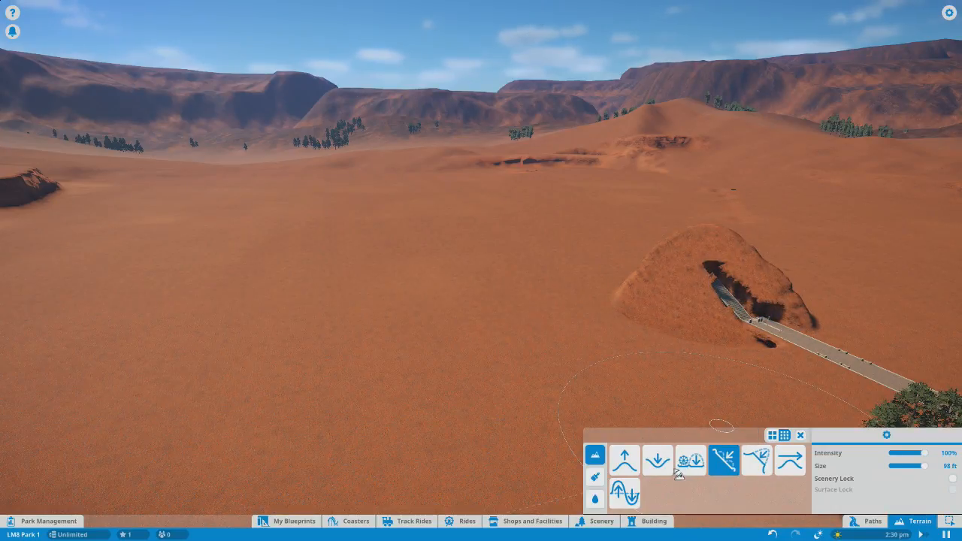
pyautogui.click(657, 460)
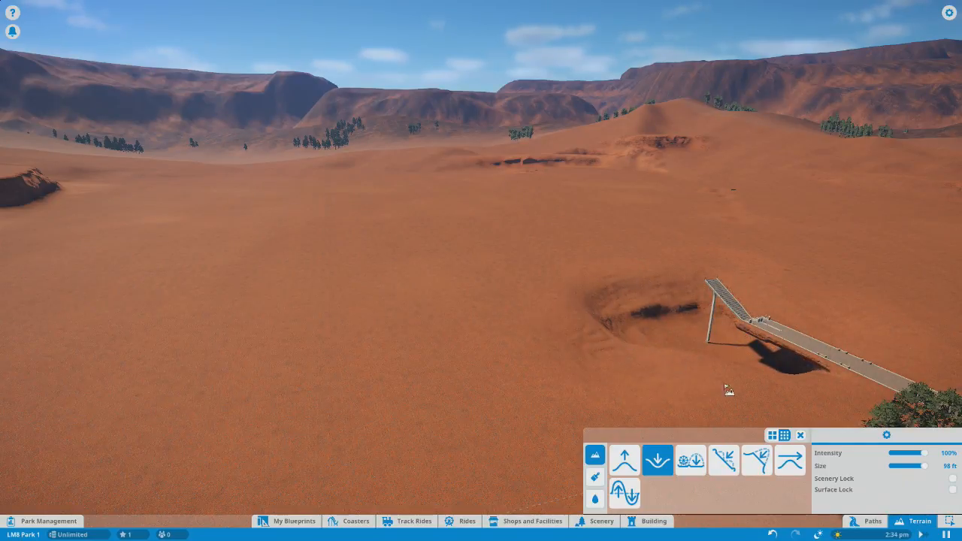
pyautogui.click(690, 460)
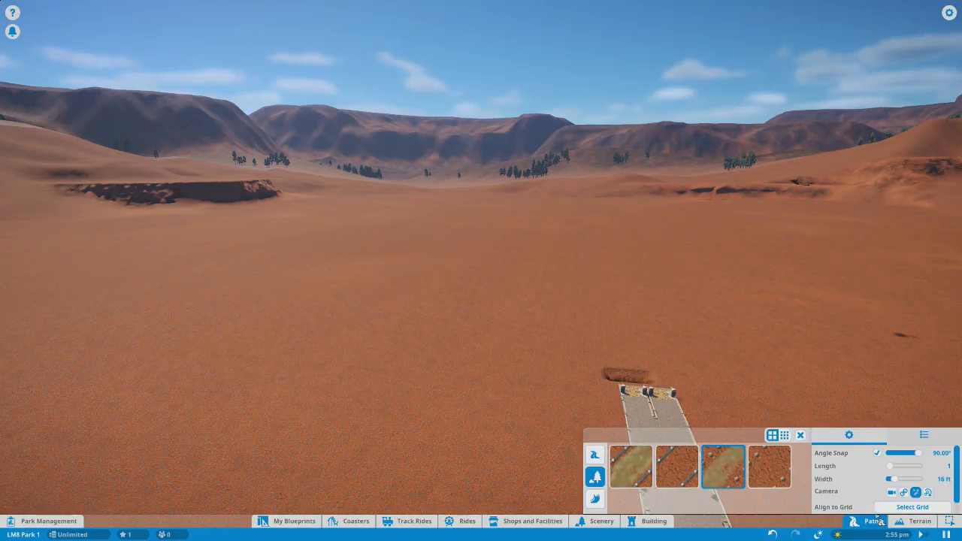
# - Level the leftover dip around the path end with Lower and Flatten to Surface
pyautogui.click(920, 520)
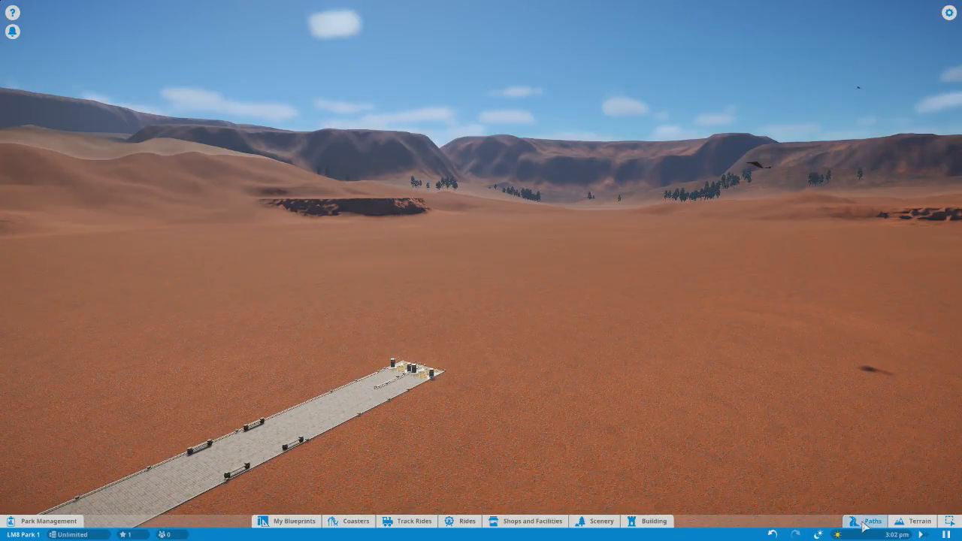
pyautogui.click(917, 520)
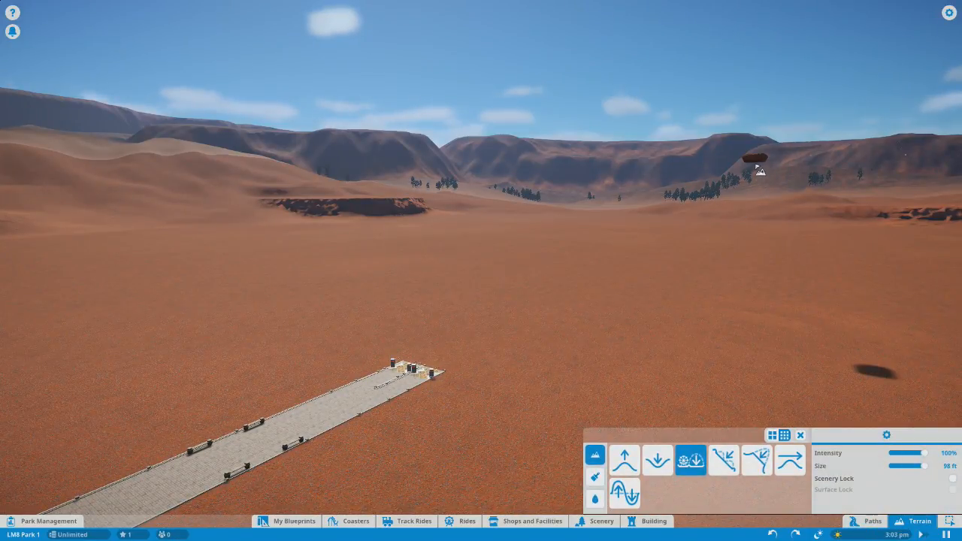
pyautogui.click(789, 460)
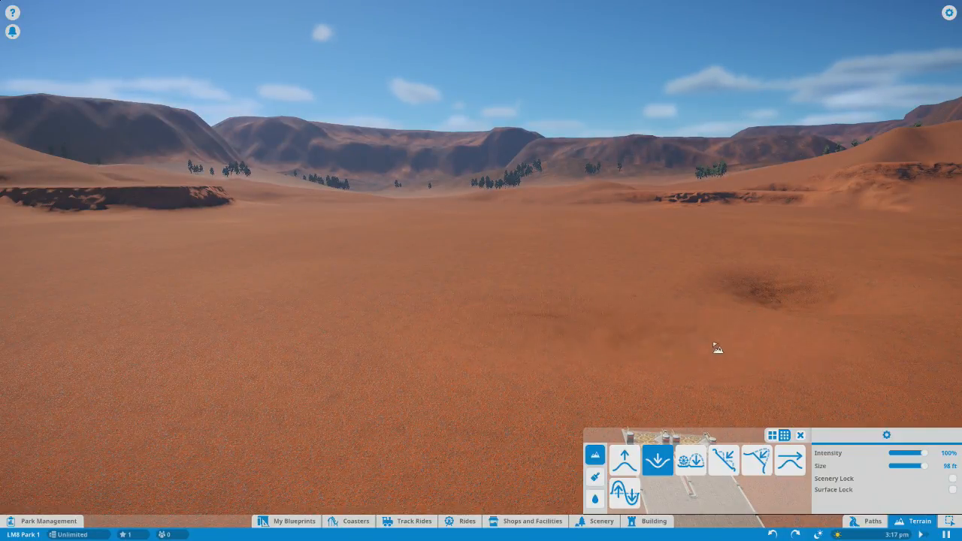
pyautogui.click(757, 460)
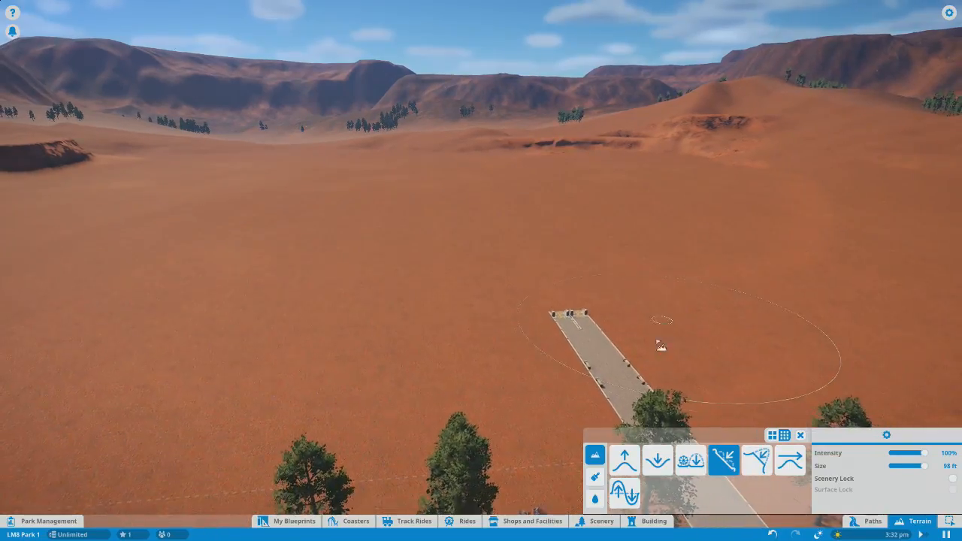
pyautogui.click(293, 520)
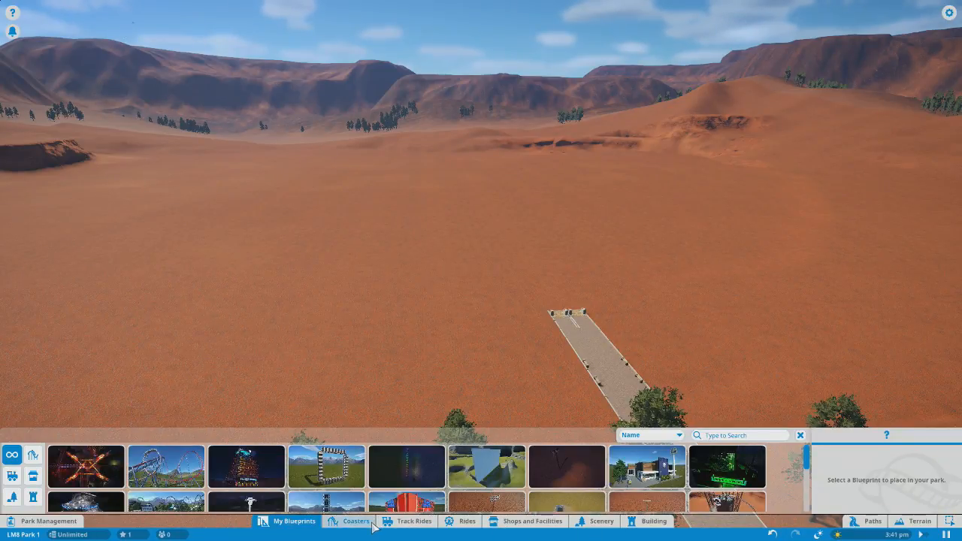
# - Show the roller coaster blueprint catalogue from the bottom toolbar
pyautogui.click(354, 520)
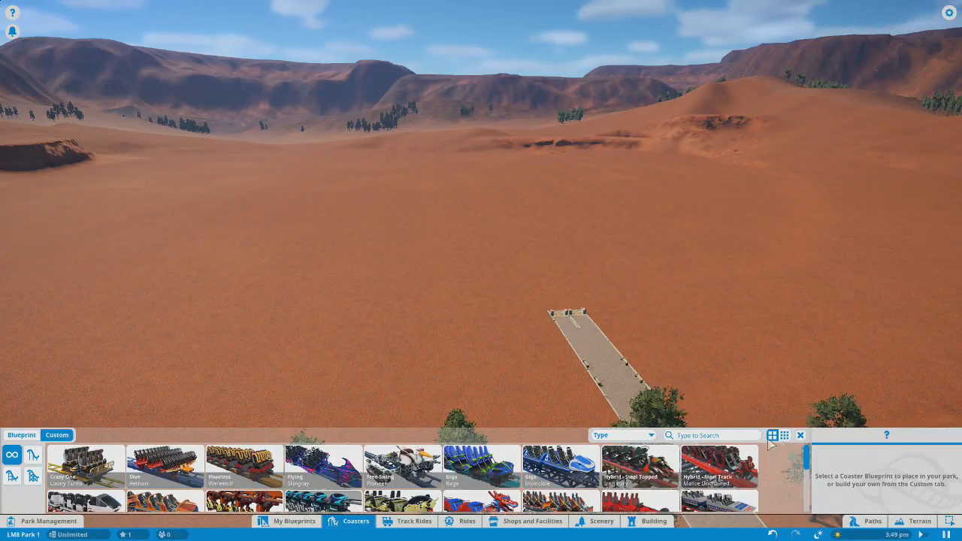
pyautogui.click(800, 436)
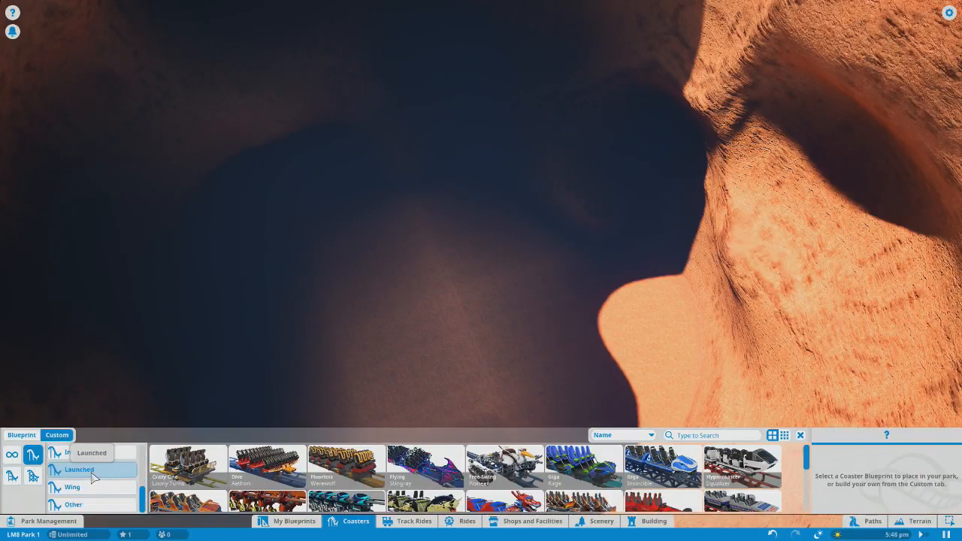
# - Browse Wing, Hypercoaster and Inverted categories, then filter to Hybrid coasters
pyautogui.click(72, 487)
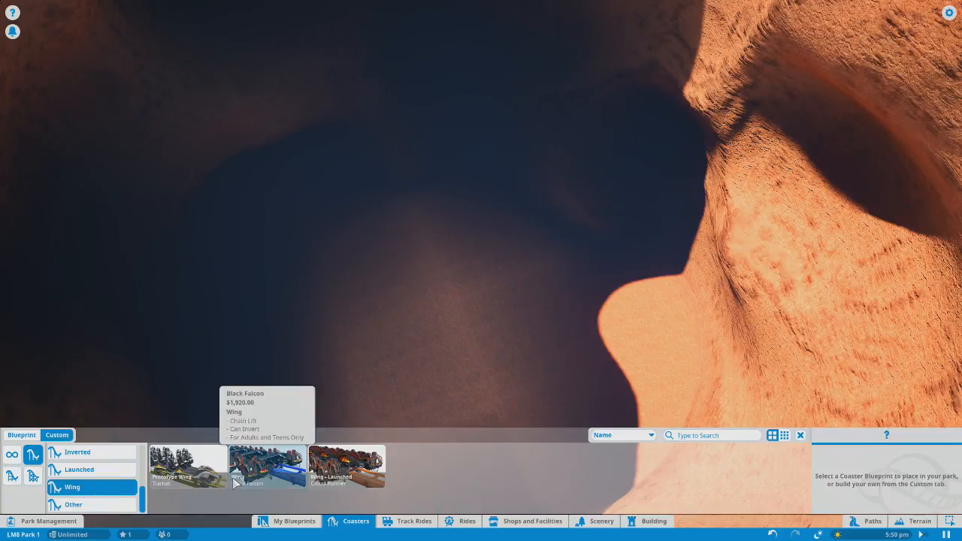
pyautogui.moveTo(188, 466)
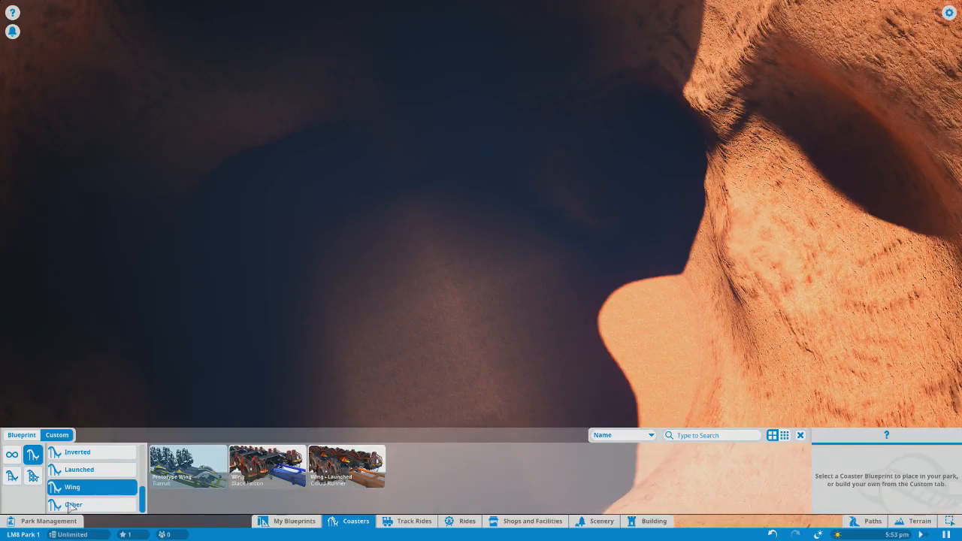
pyautogui.click(80, 469)
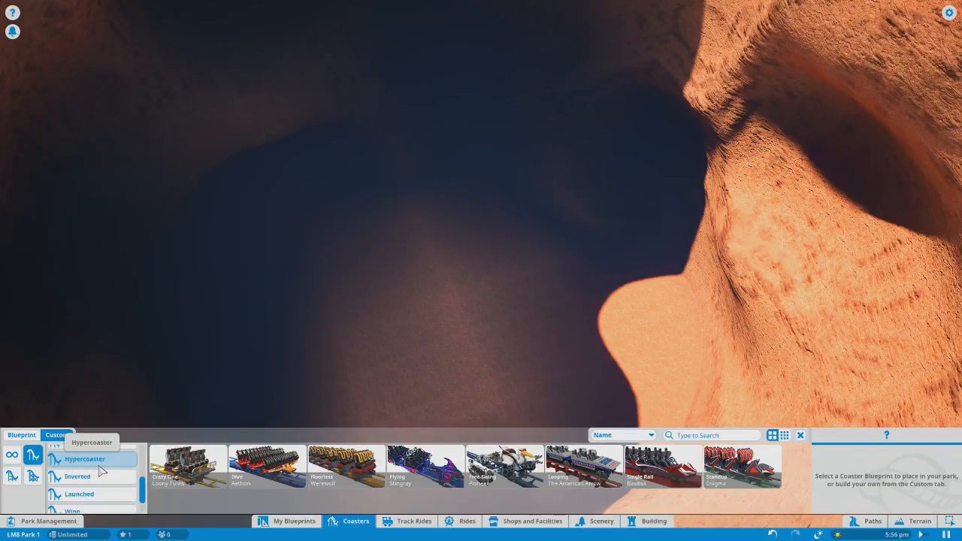
pyautogui.click(76, 475)
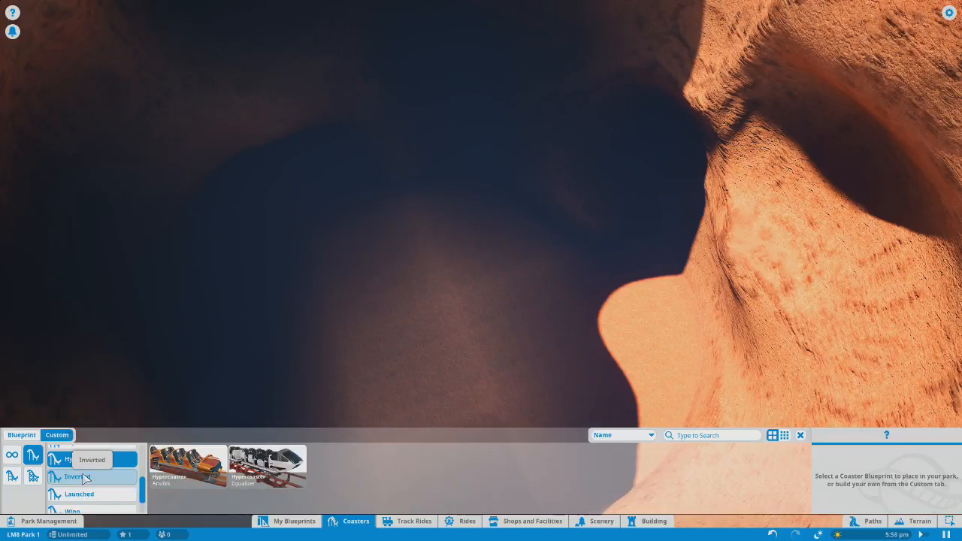
pyautogui.click(78, 493)
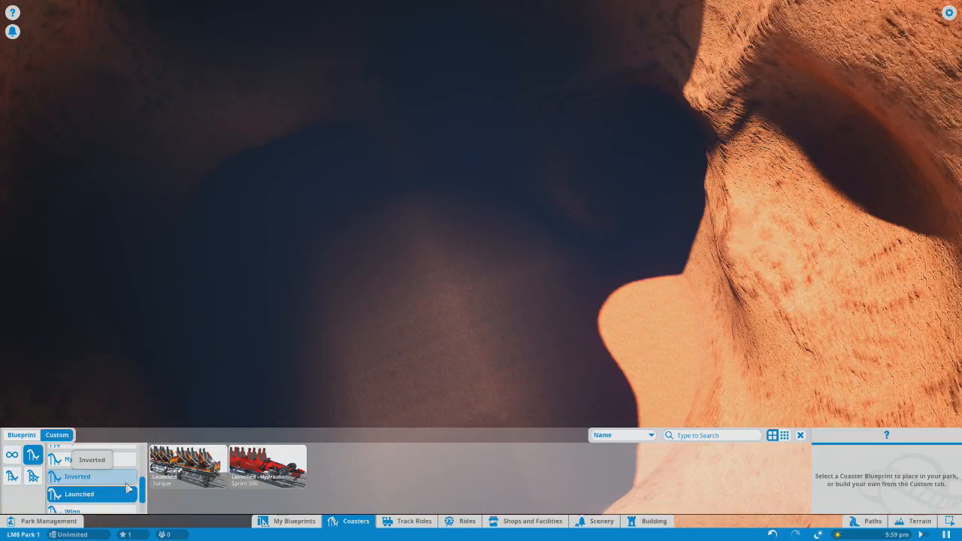
pyautogui.click(72, 499)
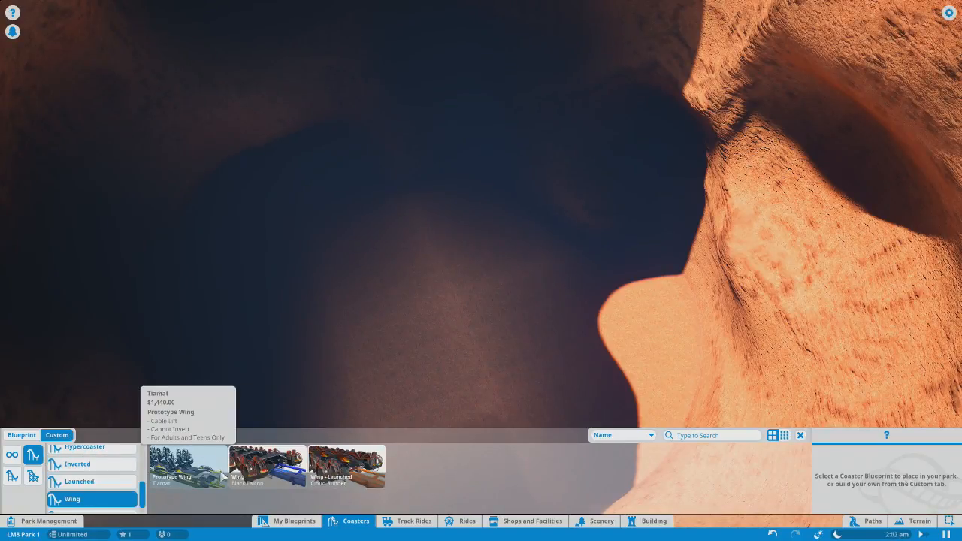
pyautogui.click(268, 466)
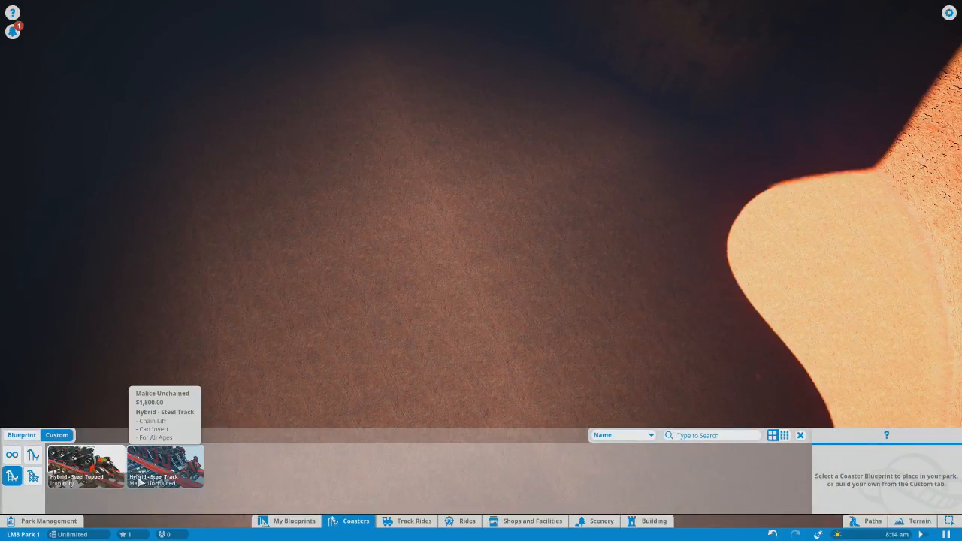
pyautogui.click(165, 465)
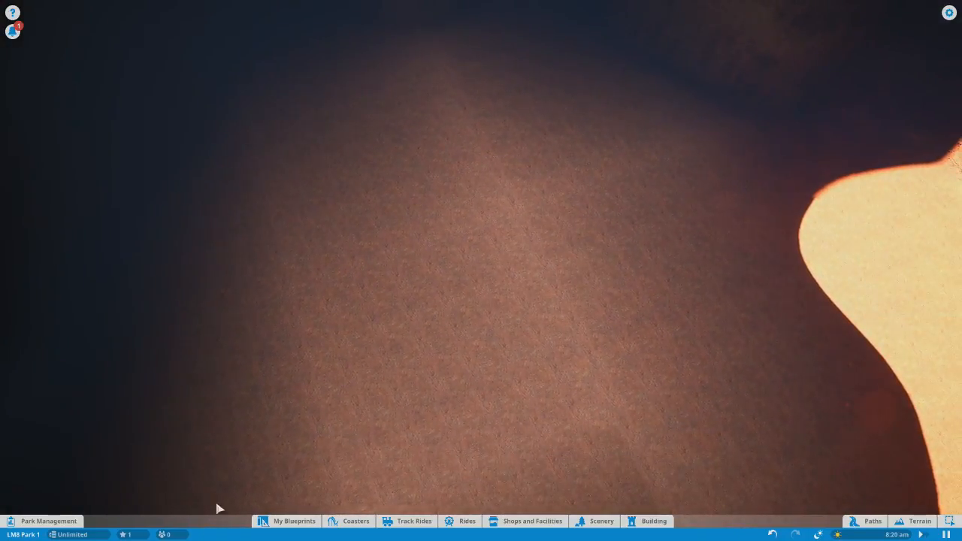
pyautogui.click(349, 519)
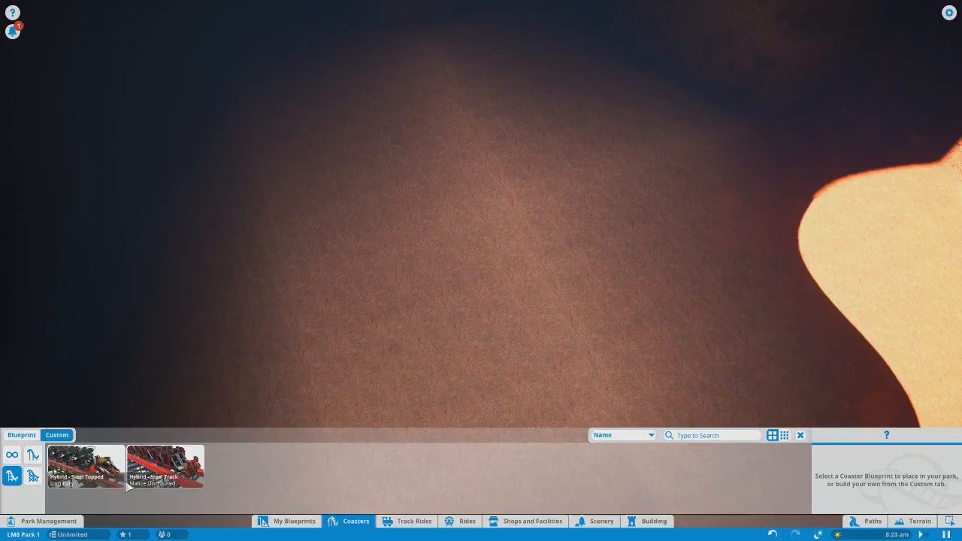
pyautogui.moveTo(86, 465)
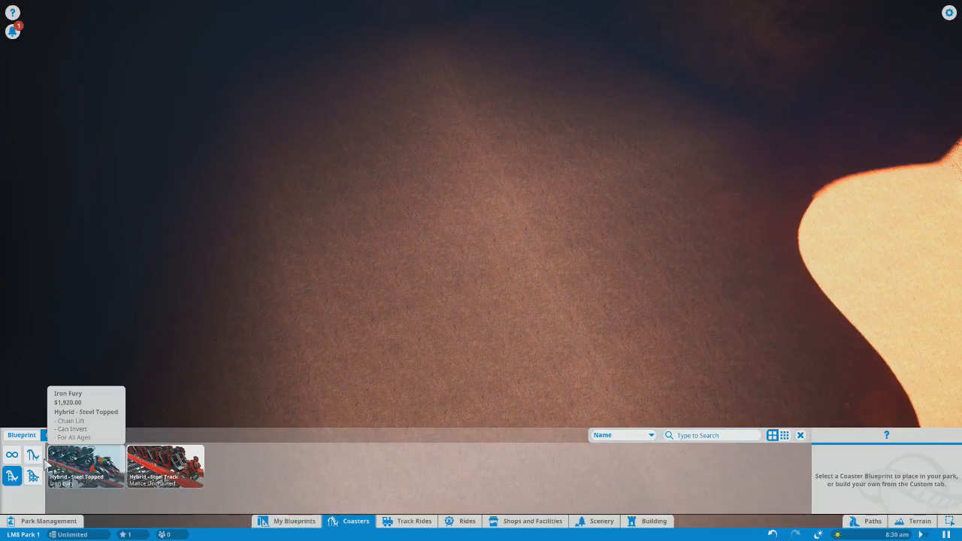
pyautogui.click(57, 436)
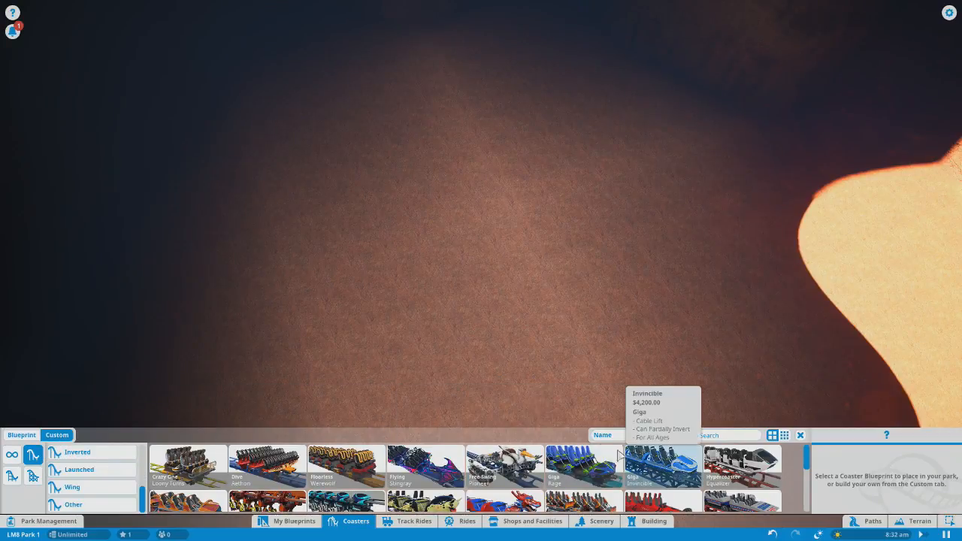
pyautogui.click(79, 469)
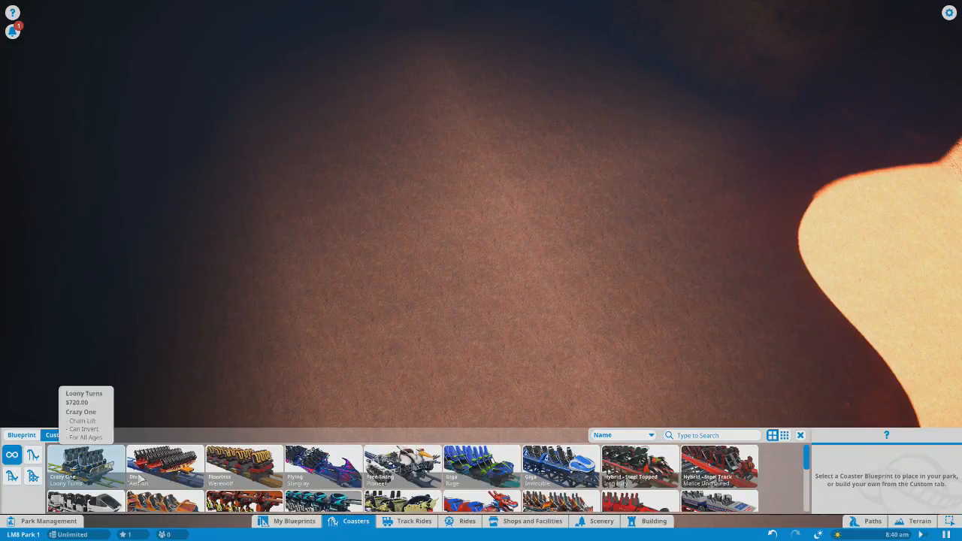
pyautogui.click(57, 435)
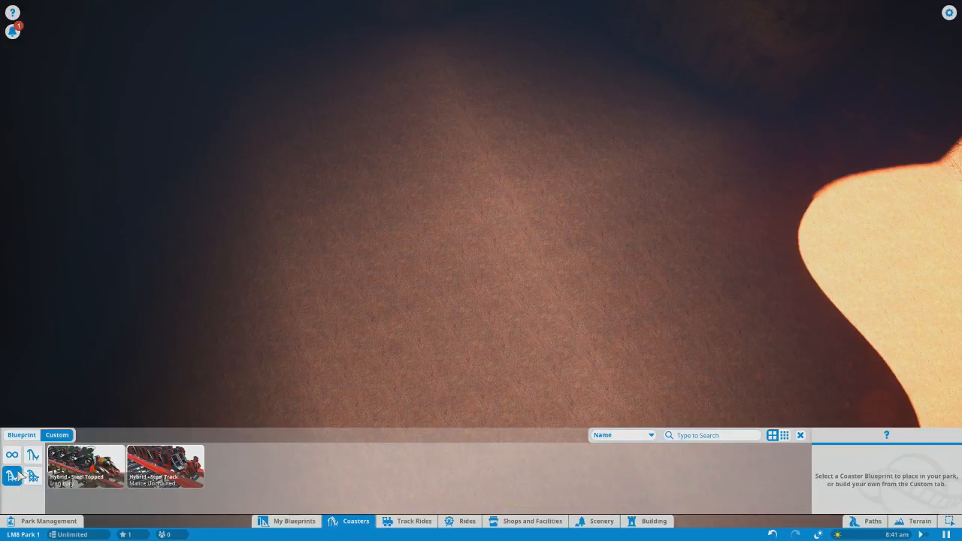
pyautogui.moveTo(165, 466)
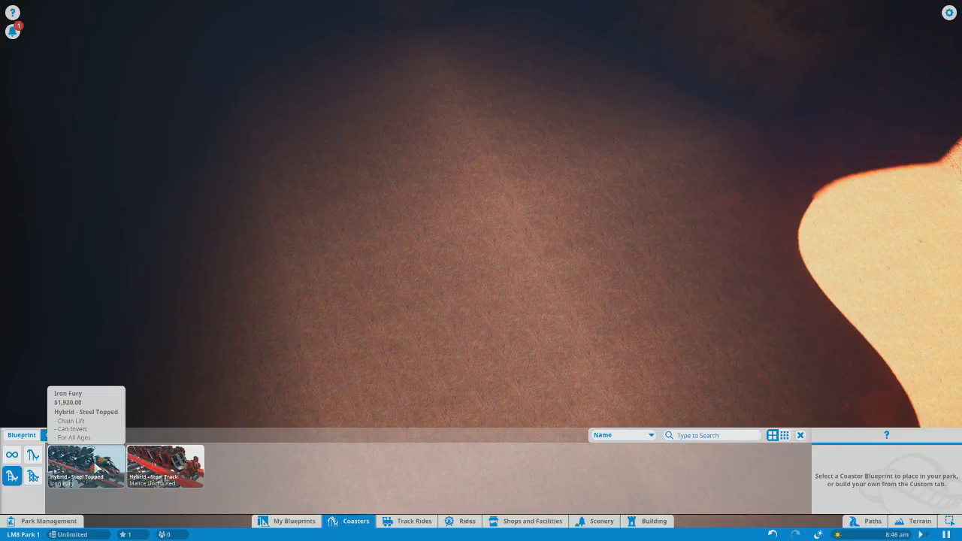
pyautogui.click(85, 466)
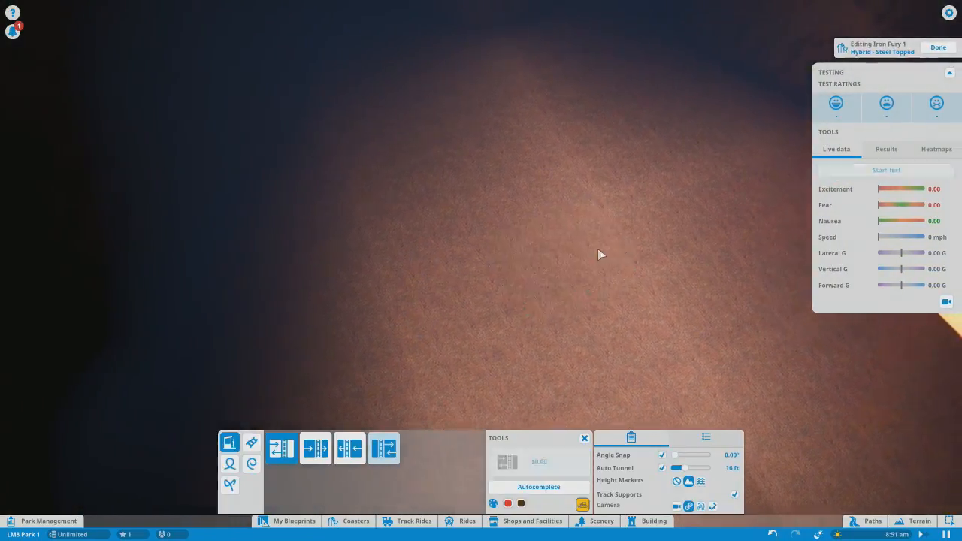
# - Browse the custom coaster categories and select the Hypercoaster type, creating Barghest 1
pyautogui.click(355, 520)
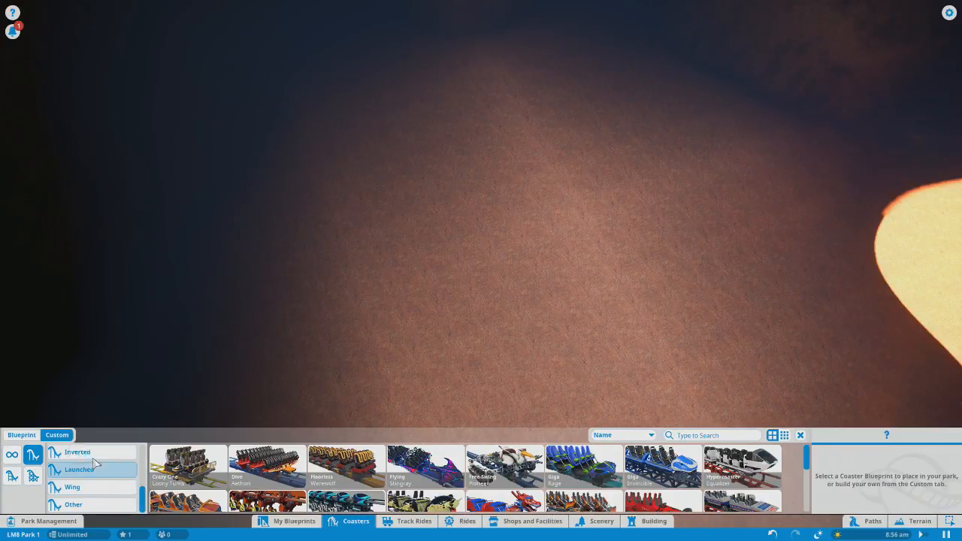
pyautogui.click(79, 451)
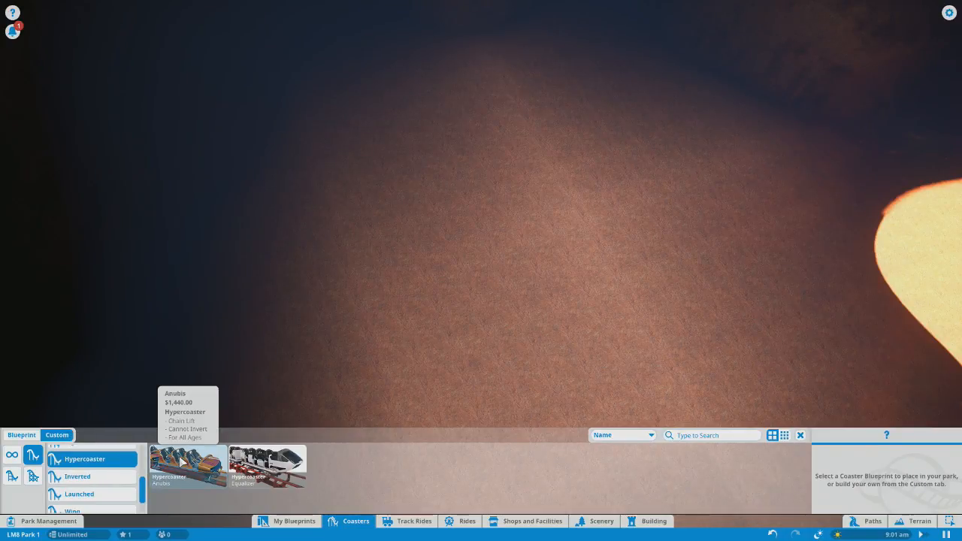
pyautogui.moveTo(268, 467)
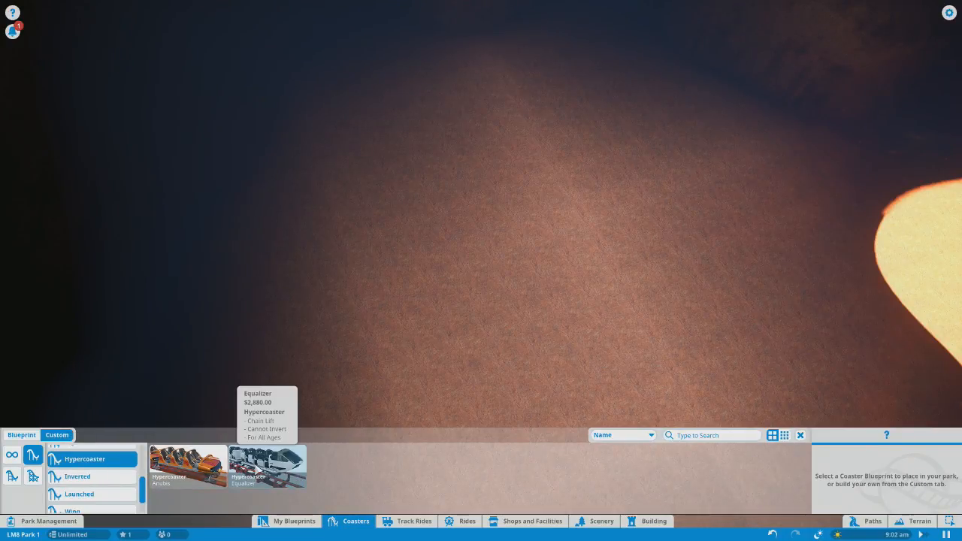
pyautogui.click(78, 476)
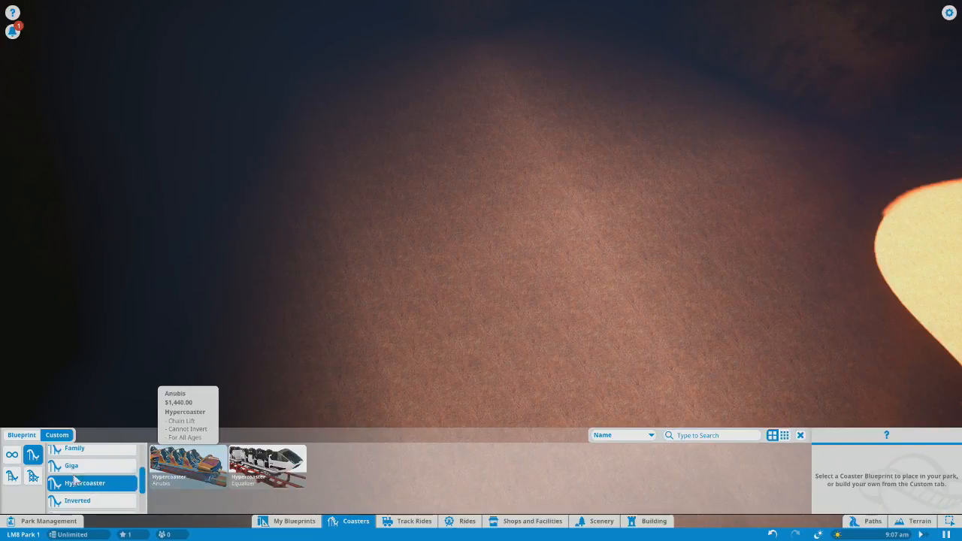
pyautogui.click(72, 465)
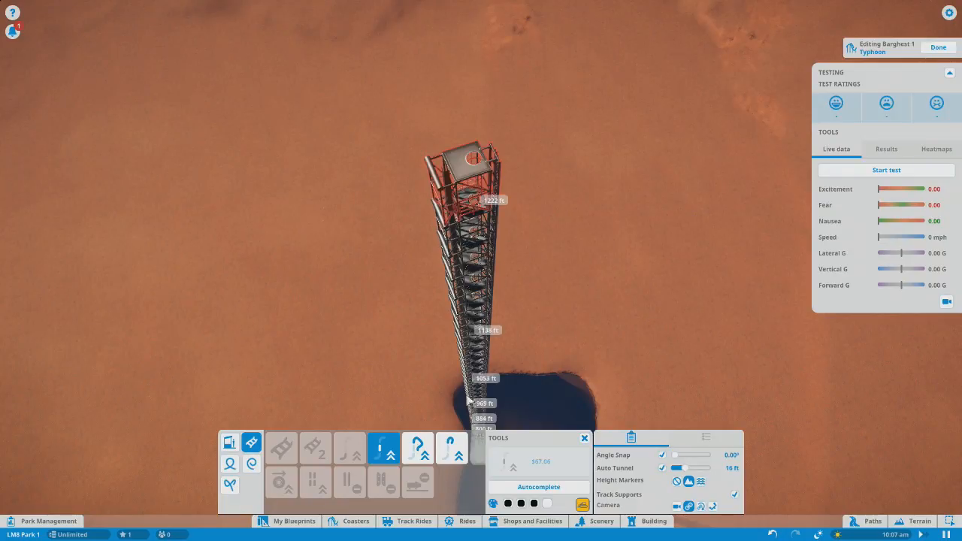
pyautogui.moveTo(418, 448)
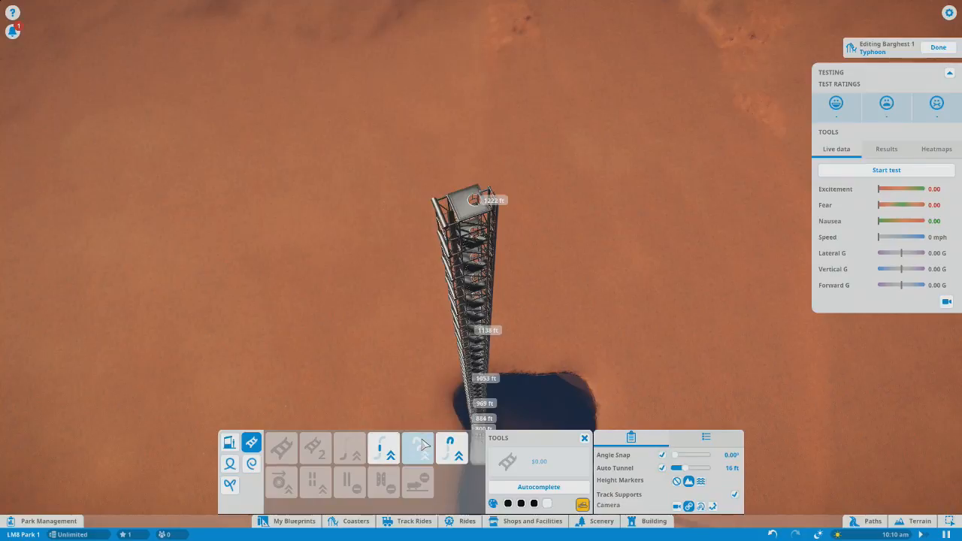
# - Choose a different track piece for the top of the vertical lift tower
pyautogui.click(418, 448)
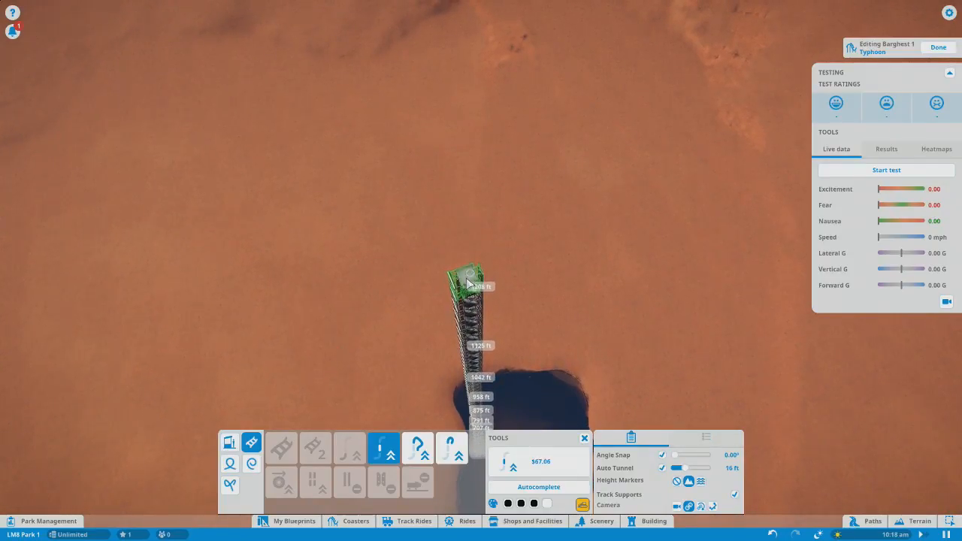
# - Place a curved piece atop the tower so the track bends over its crest
pyautogui.click(451, 448)
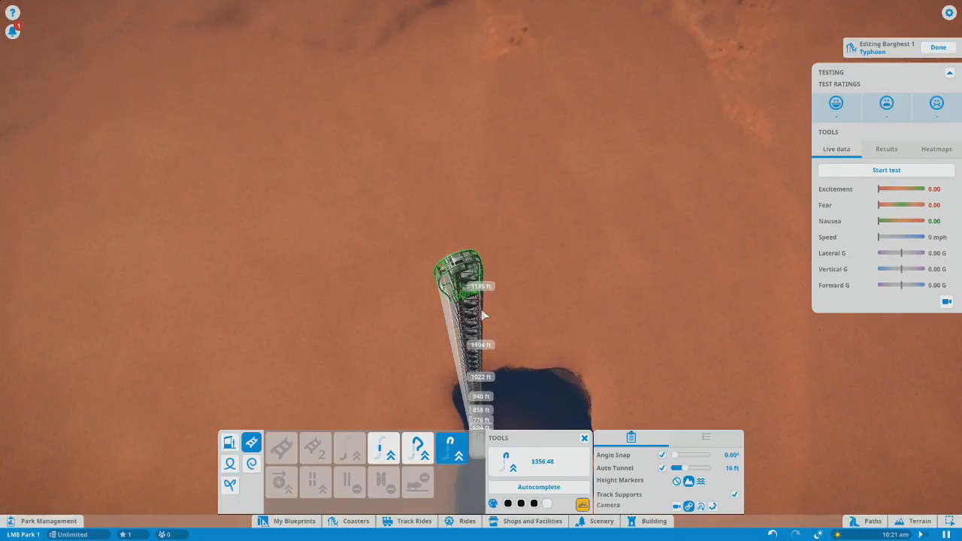
pyautogui.moveTo(500, 330)
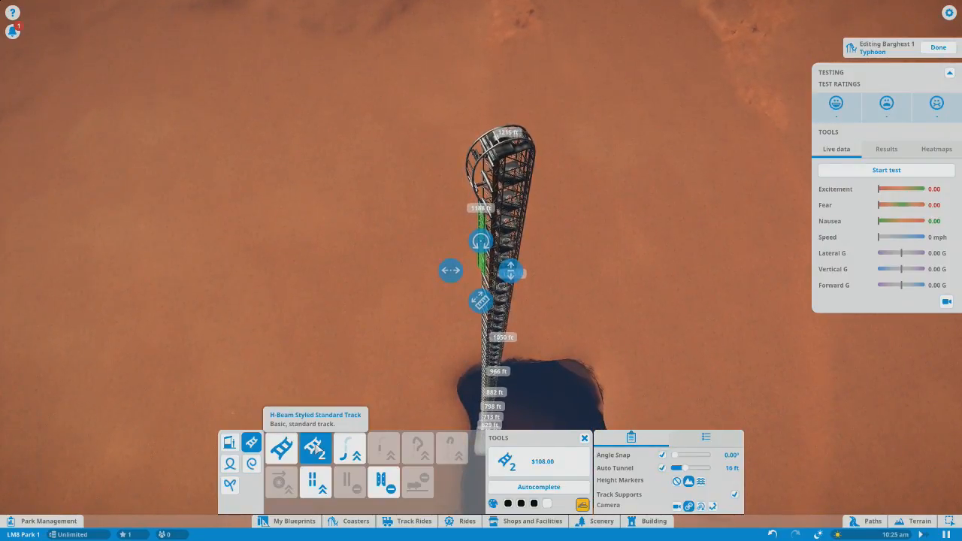
pyautogui.moveTo(316, 483)
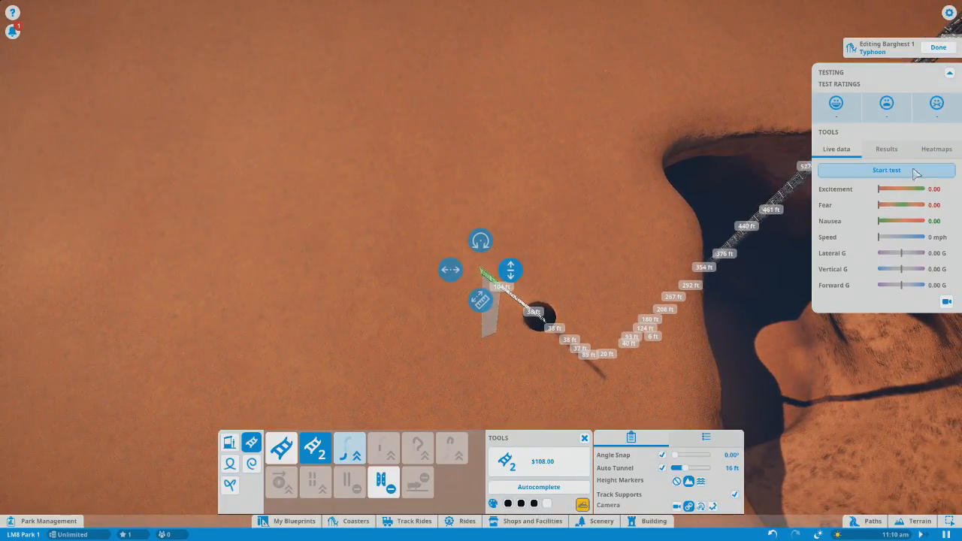
# - Start a test run of Barghest 1 after closing the descending circuit
pyautogui.click(886, 169)
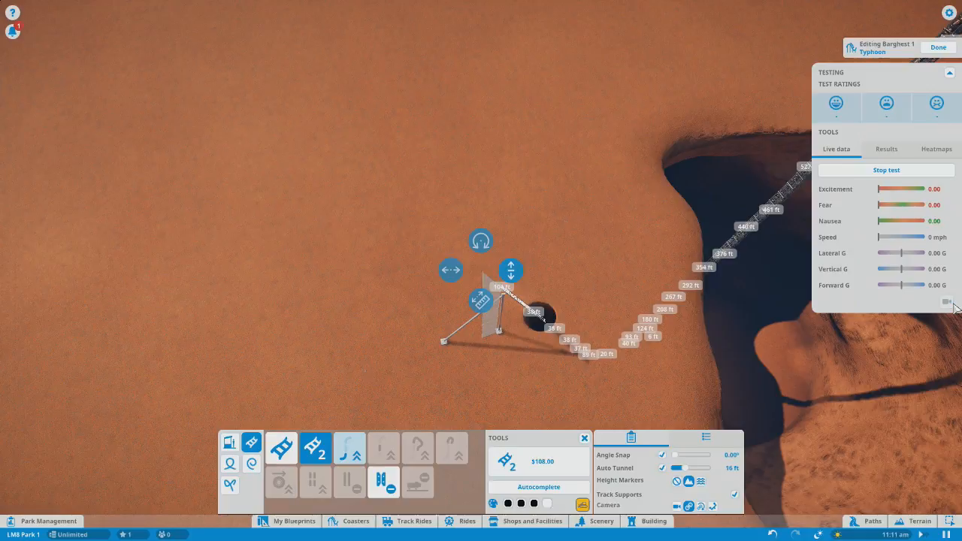
# - Watch the test run from the cinematic camera, then ride along from a seat on the train
pyautogui.click(945, 300)
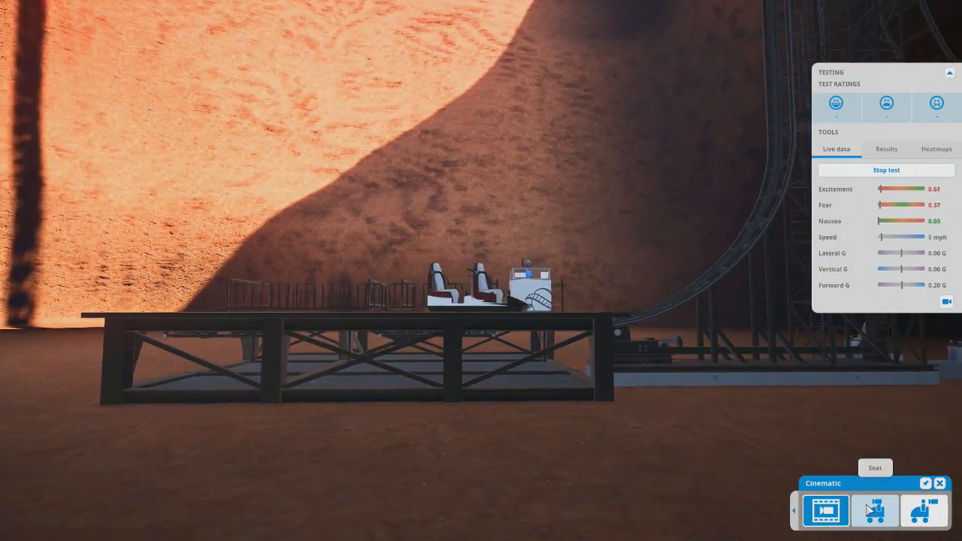
pyautogui.click(875, 511)
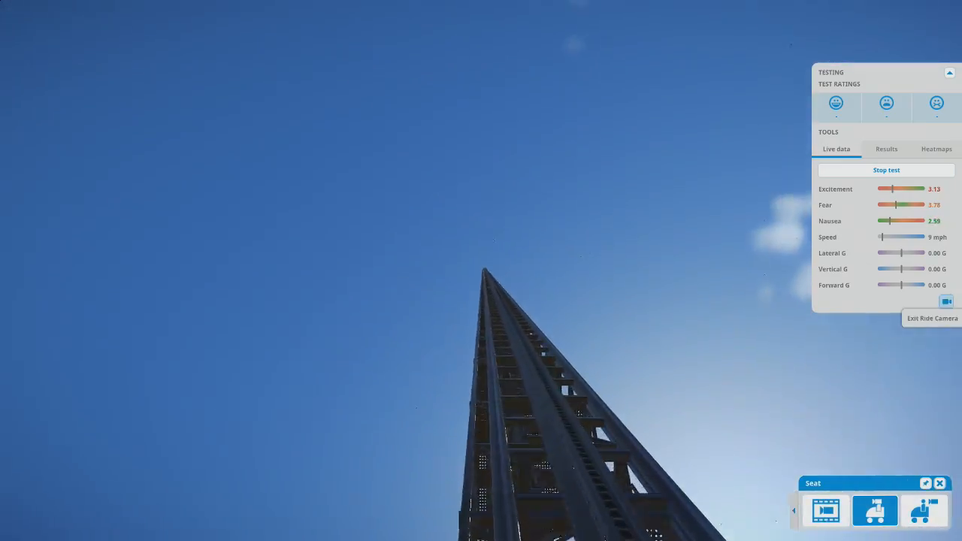
pyautogui.click(925, 511)
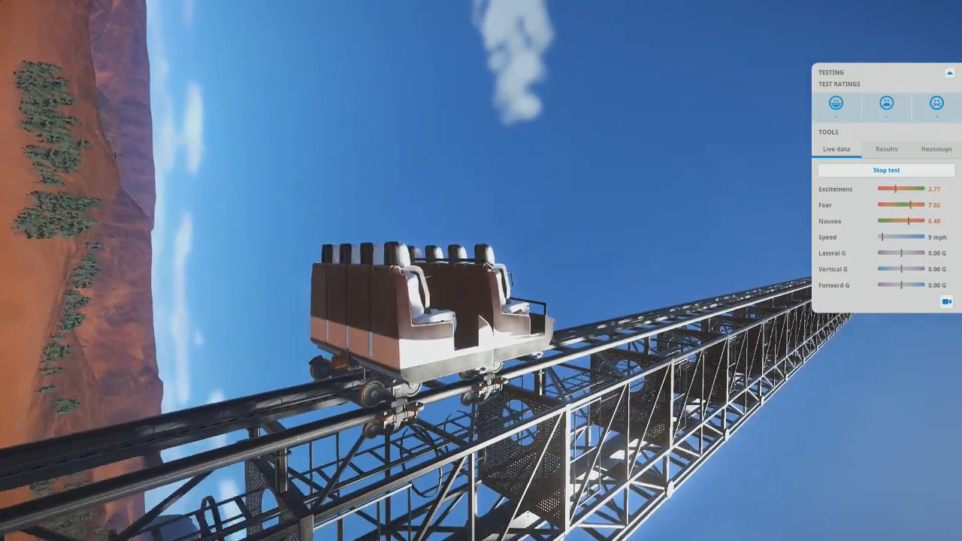
# - Leave the onboard ride view and return to the track editor
pyautogui.click(925, 511)
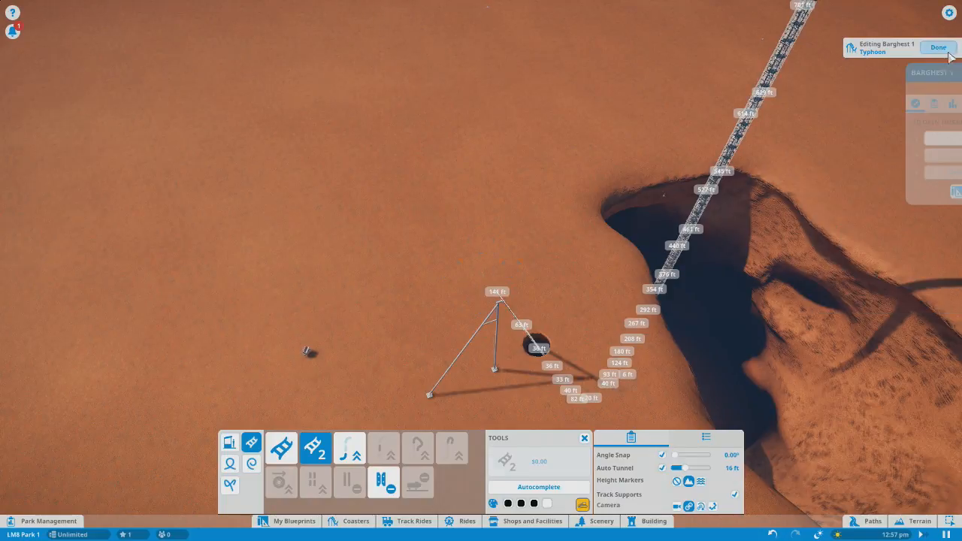
# - Finish editing Barghest 1 so the coaster can be removed from the pit
pyautogui.click(937, 47)
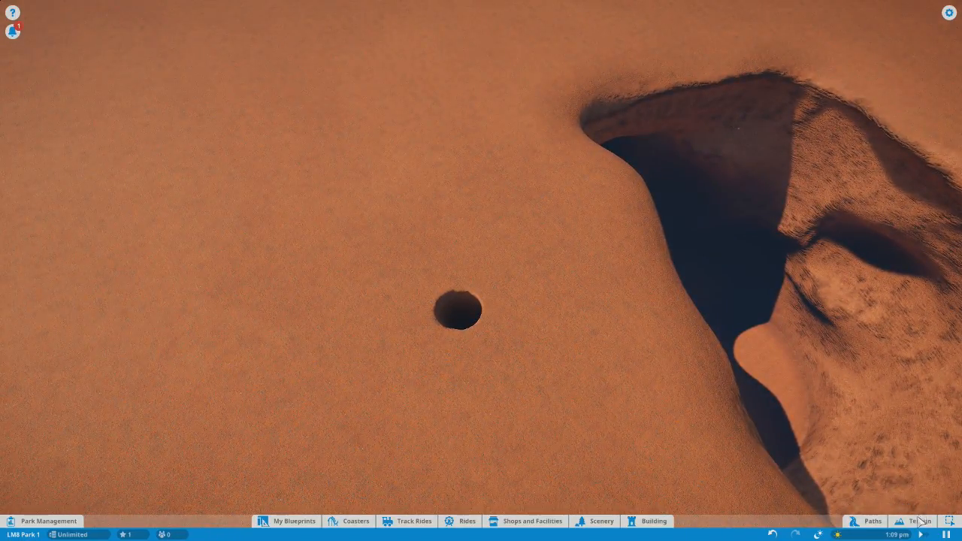
# - Use the Terrain tools to fill and level the deep desert pit
pyautogui.click(919, 520)
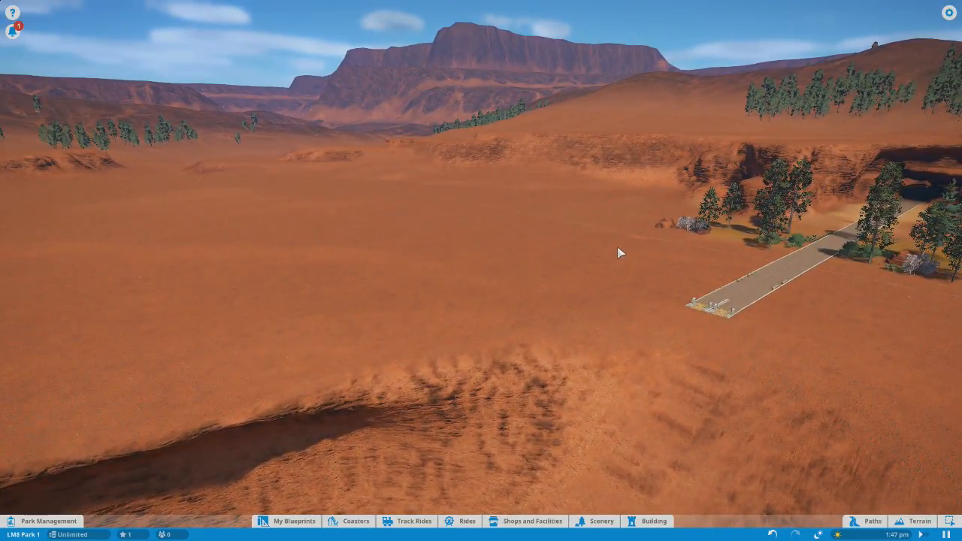
pyautogui.moveTo(763, 454)
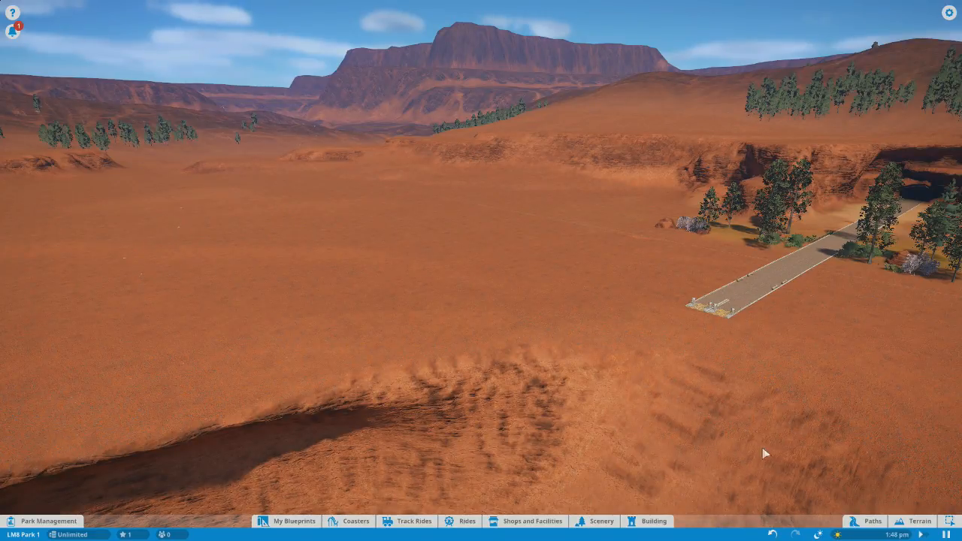
pyautogui.moveTo(637, 396)
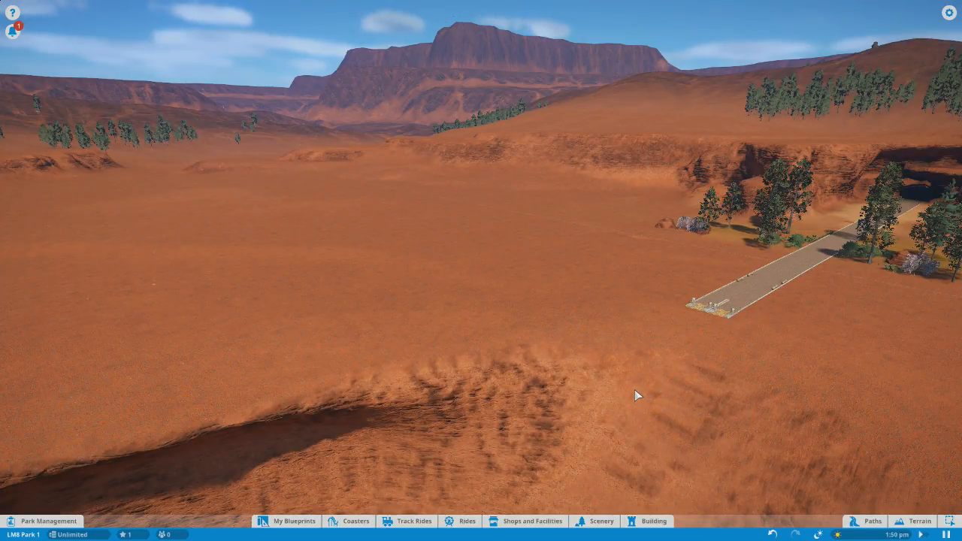